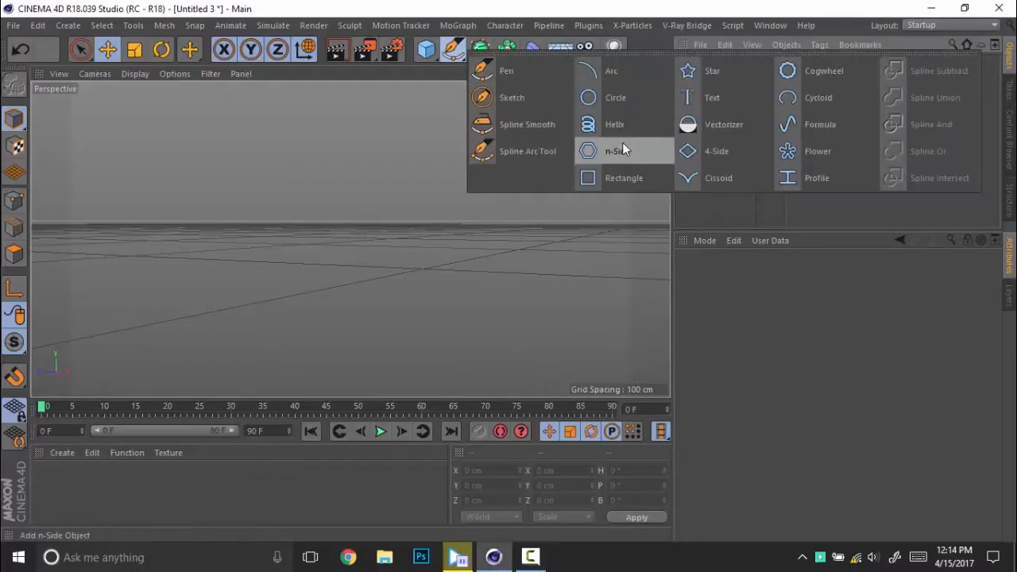
Create a Rectangle spline with Height 10 cm and 5 cm corner rounding
{"action": "left_click", "coordinate": [623, 178]}
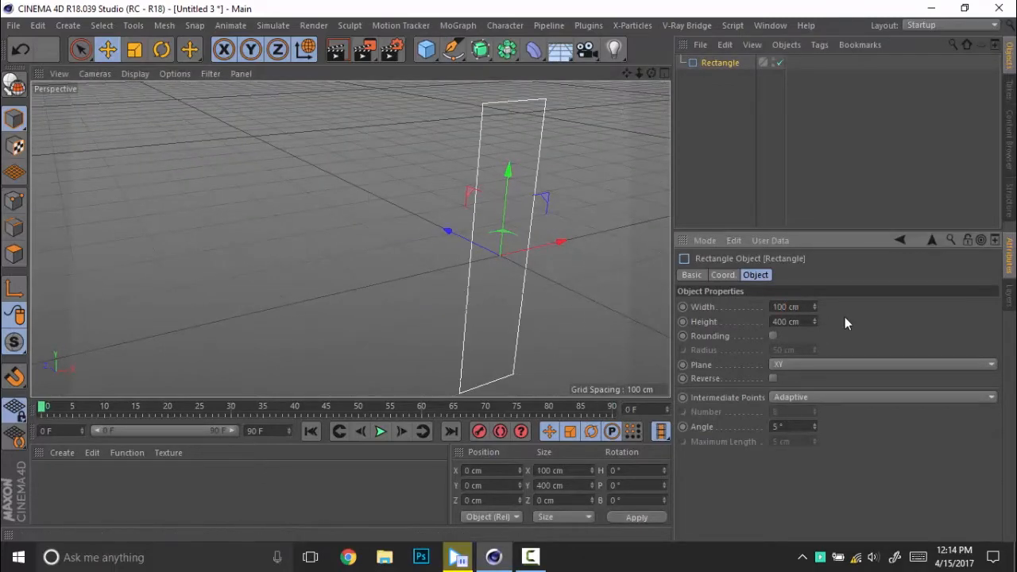
{"action": "left_click", "coordinate": [787, 321]}
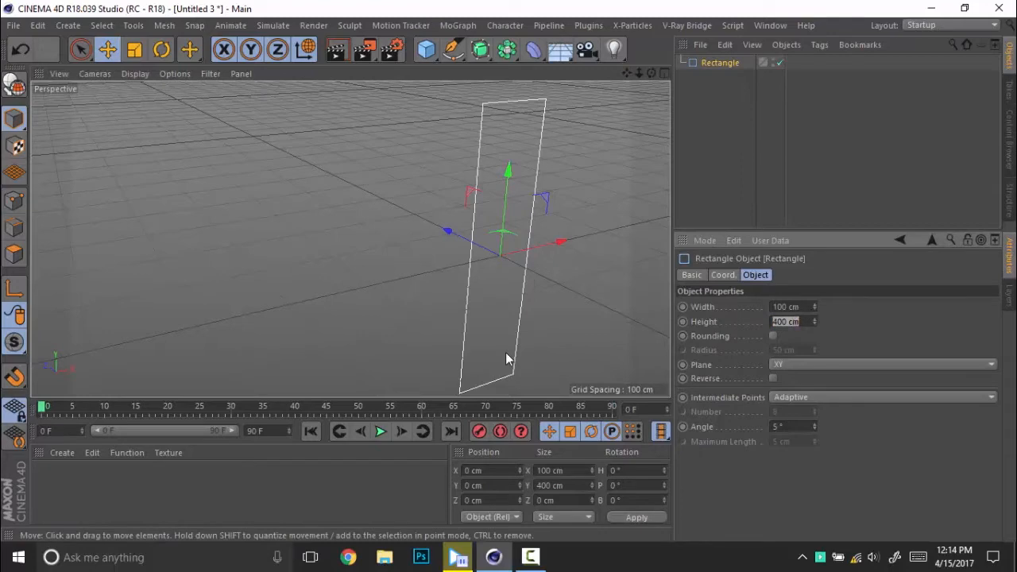
{"action": "type", "text": "10 cm"}
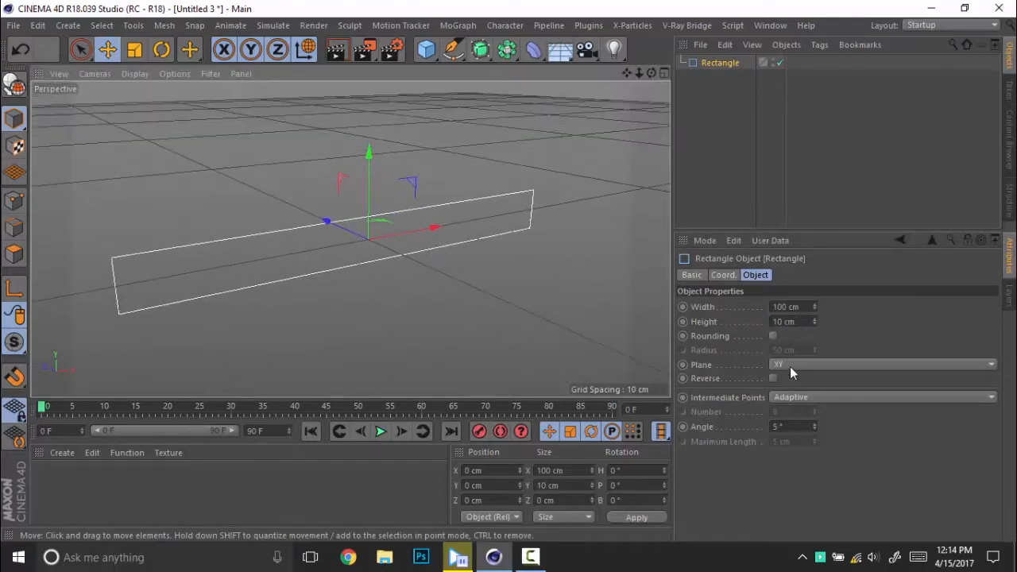
{"action": "left_click", "coordinate": [773, 335]}
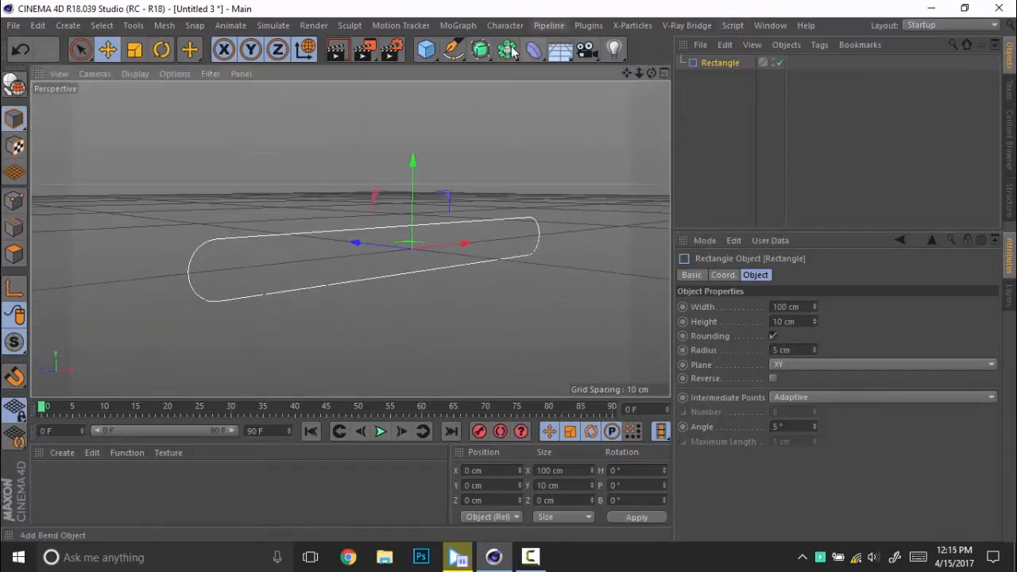
Extrude the rectangle 10 cm with Fillet Caps on start and end, radius 0.25 cm
{"action": "left_click", "coordinate": [480, 49]}
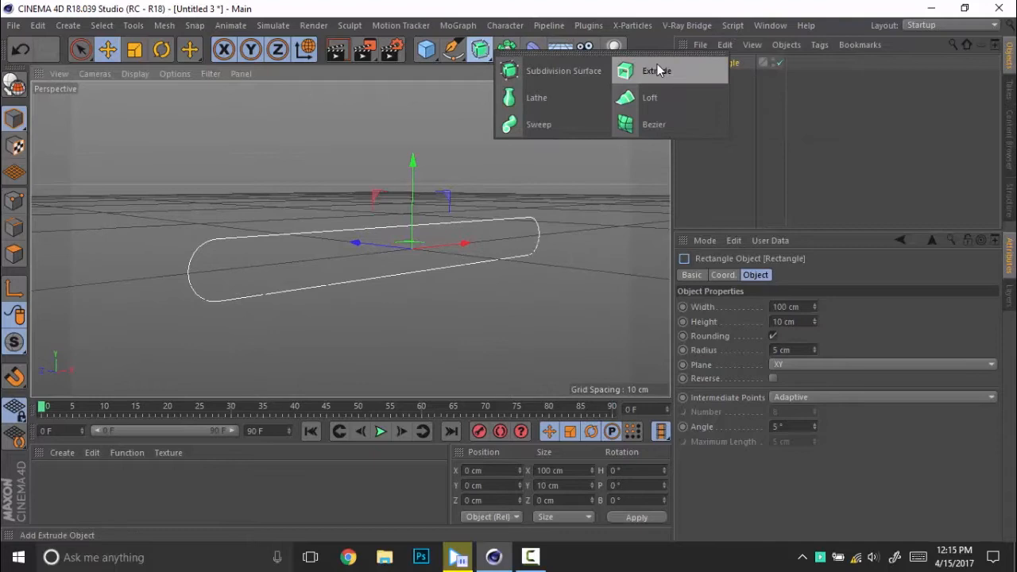
{"action": "left_click", "coordinate": [654, 70]}
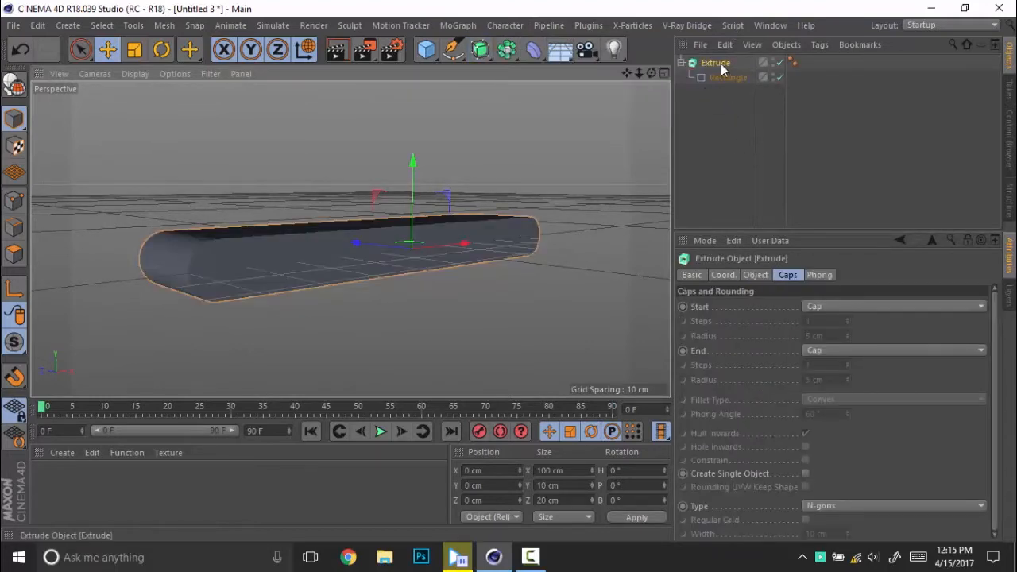
{"action": "left_click", "coordinate": [755, 273]}
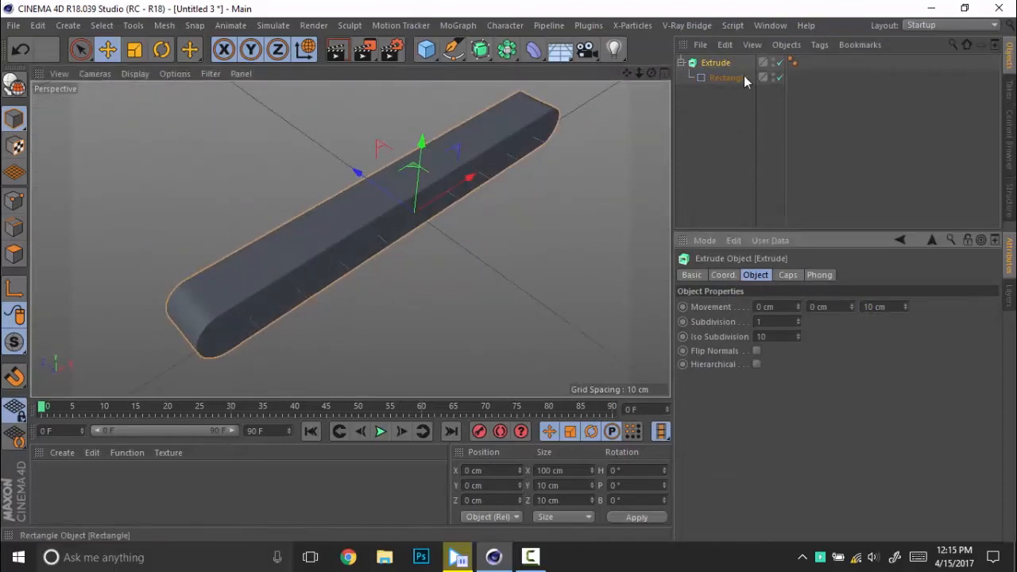
{"action": "left_click", "coordinate": [788, 275]}
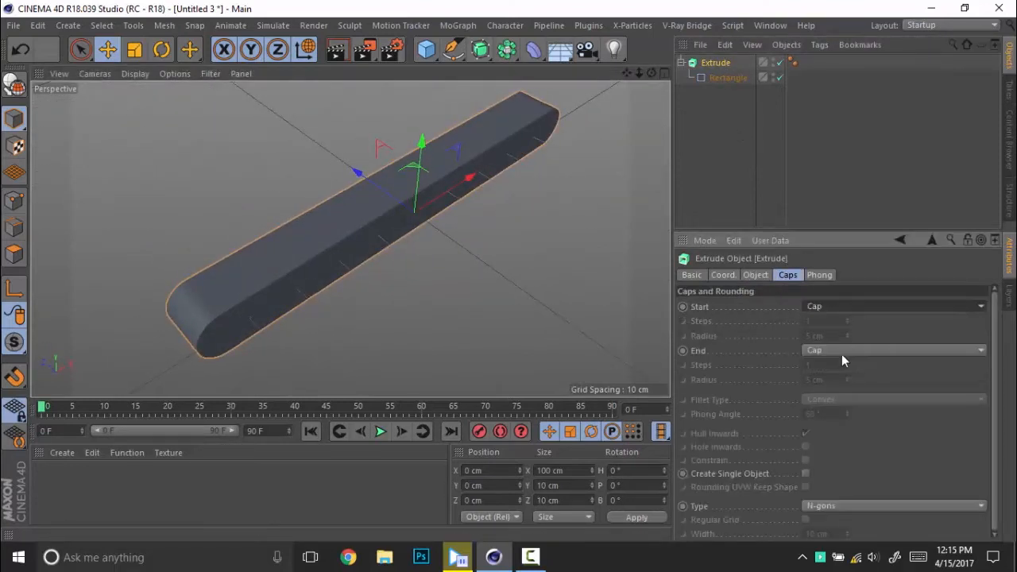
{"action": "left_click", "coordinate": [893, 305]}
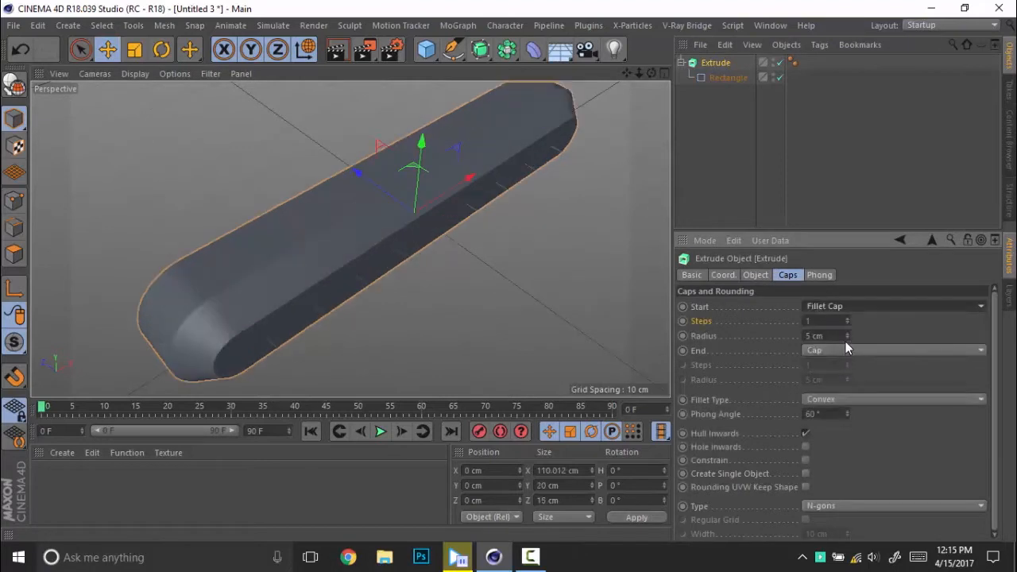
{"action": "left_click", "coordinate": [893, 351]}
{"action": "type", "text": "0.25"}
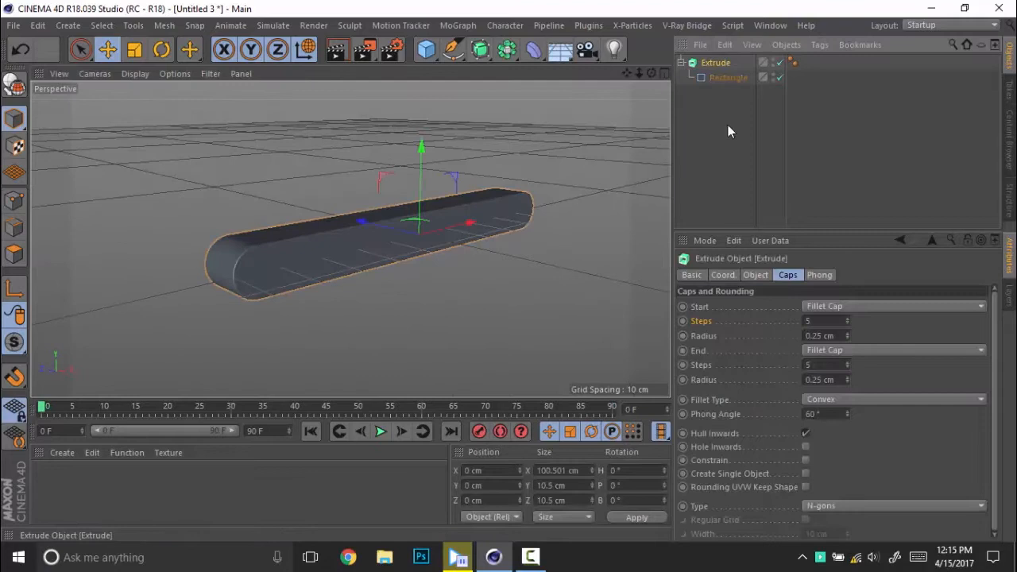
{"action": "left_click", "coordinate": [723, 273]}
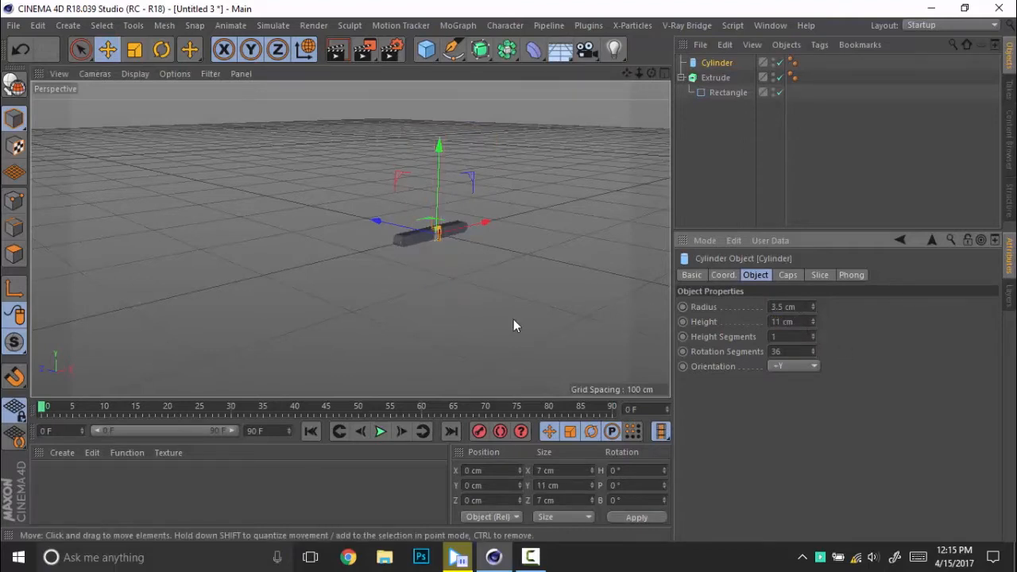
Orient the cylinder pin along +Z and enable filleted caps on it
{"action": "left_click", "coordinate": [794, 365]}
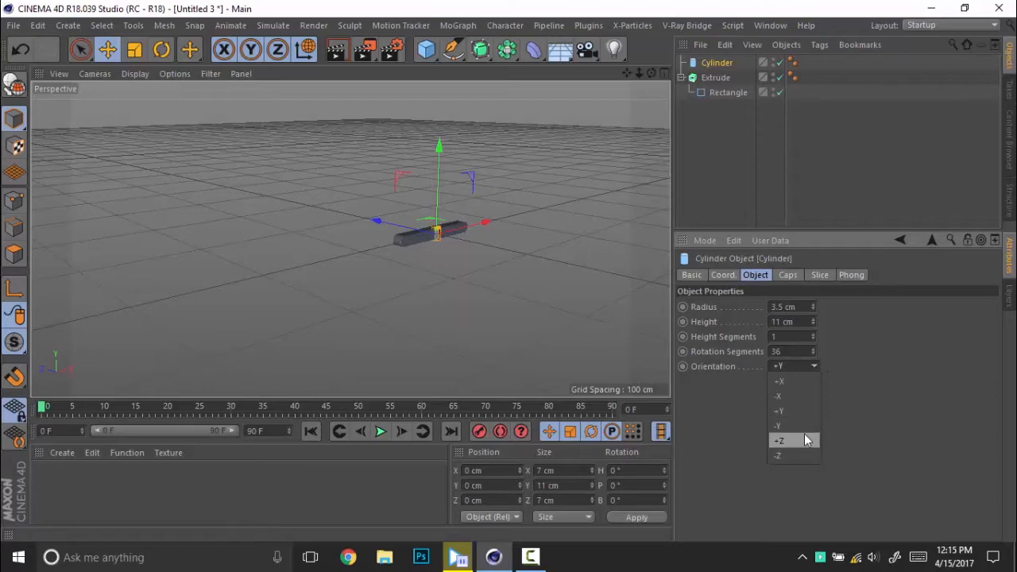
{"action": "left_click", "coordinate": [778, 440]}
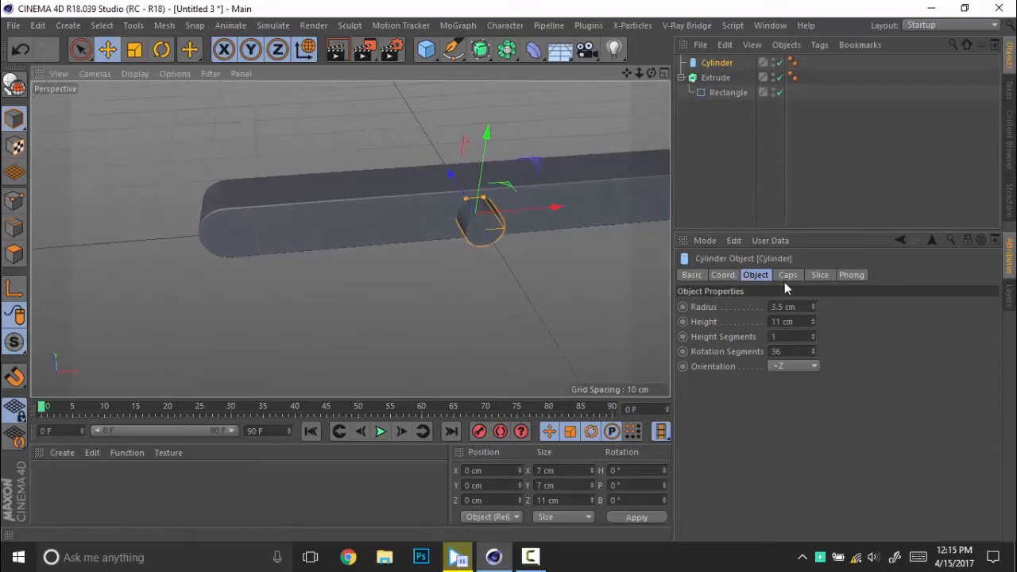
{"action": "left_click", "coordinate": [788, 273]}
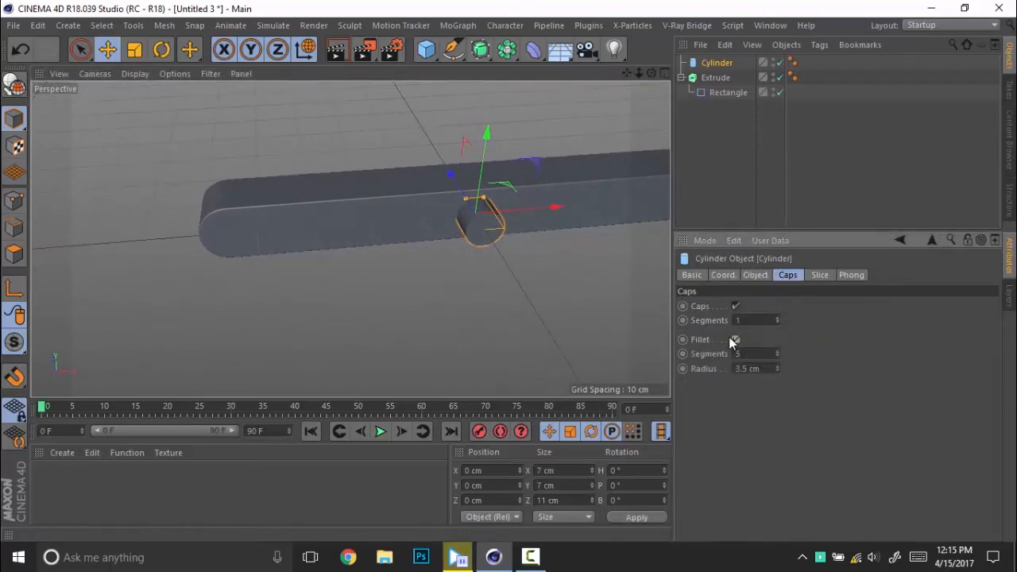
{"action": "left_click", "coordinate": [734, 340]}
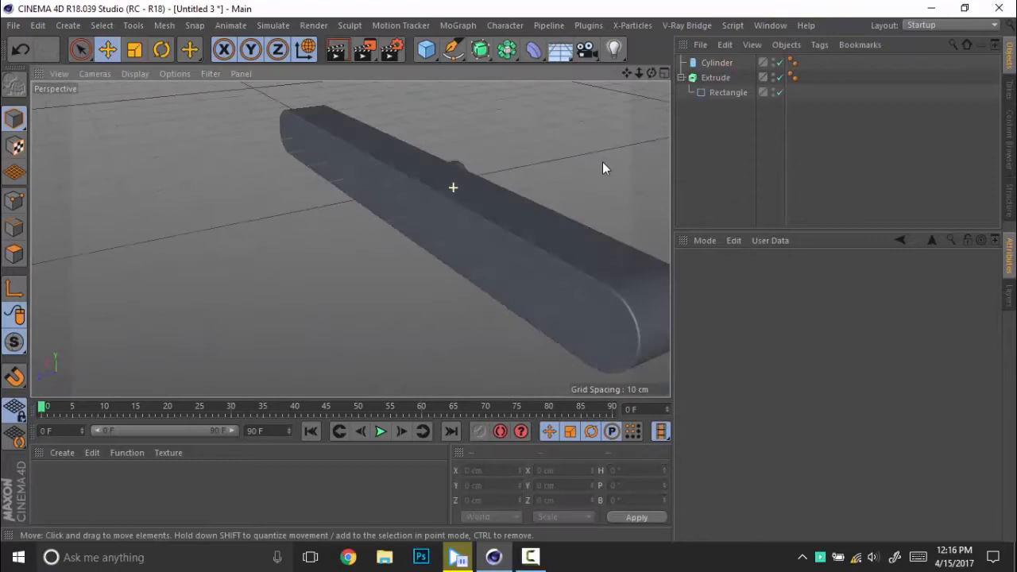
{"action": "left_click", "coordinate": [715, 62]}
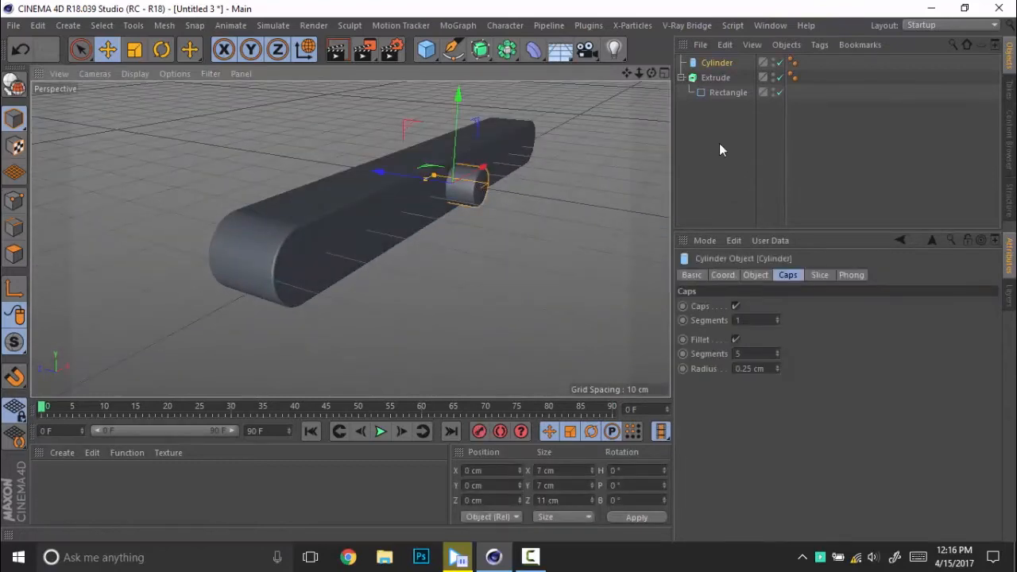
{"action": "left_click", "coordinate": [721, 273]}
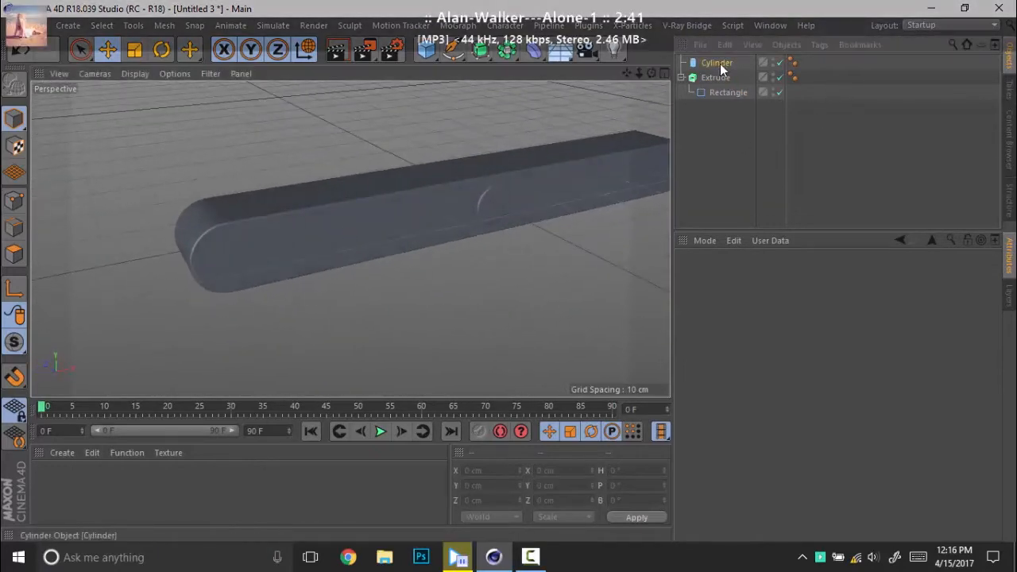
Move the pin to X −45 cm, rename it Arm Start and duplicate it as Arm End
{"action": "left_click", "coordinate": [716, 62]}
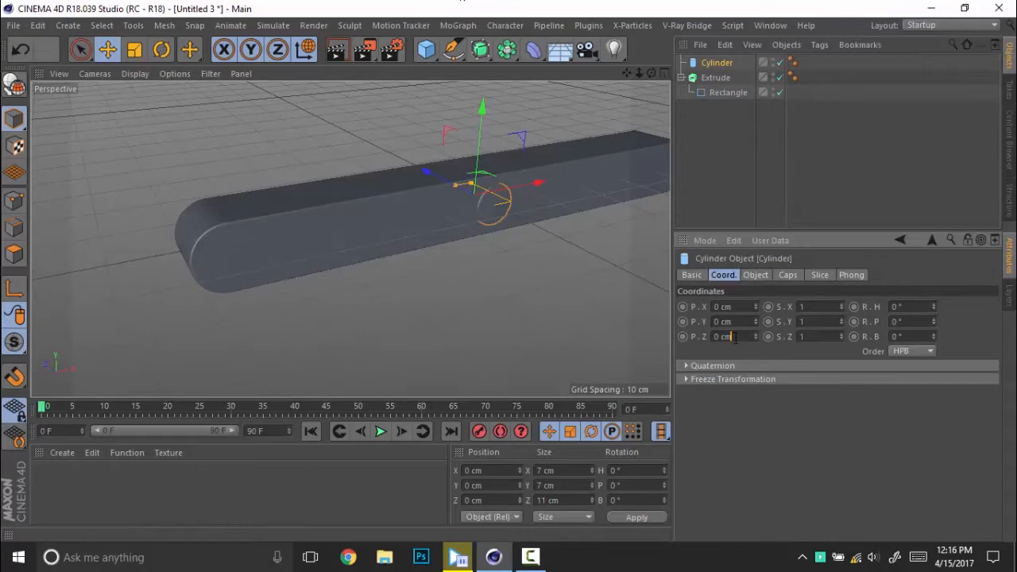
{"action": "type", "text": "22"}
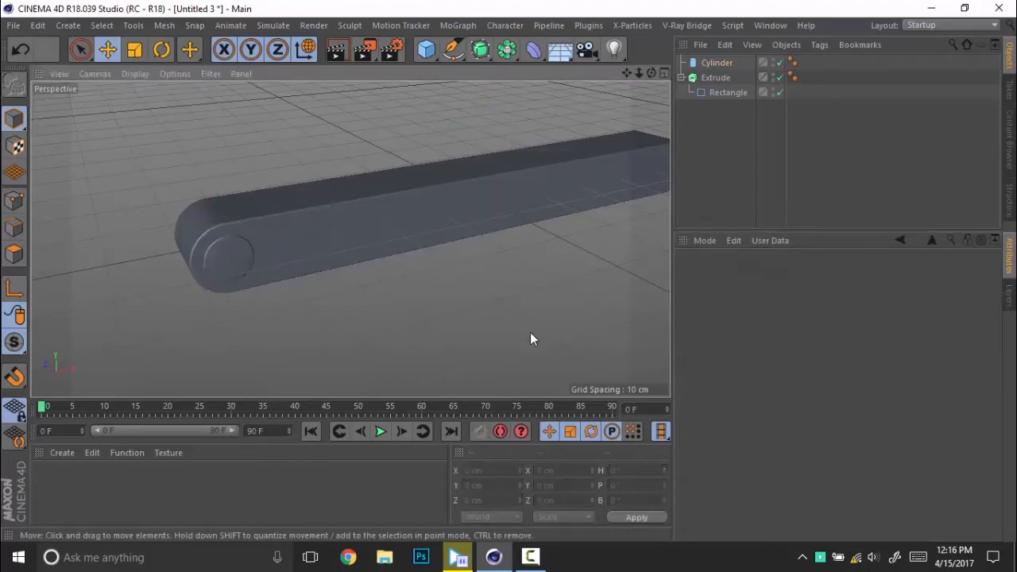
{"action": "left_click", "coordinate": [716, 62]}
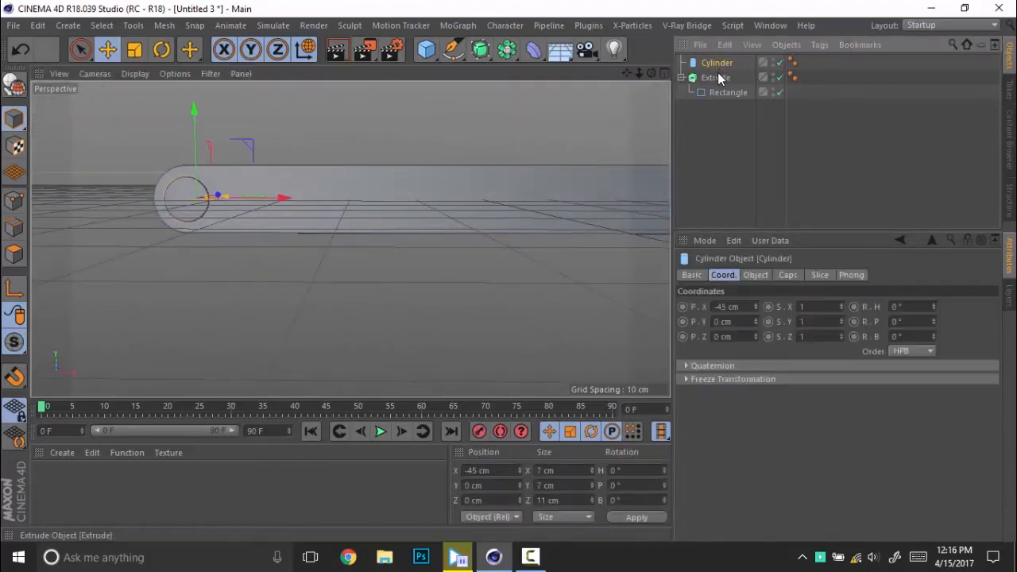
{"action": "double_click", "coordinate": [717, 62]}
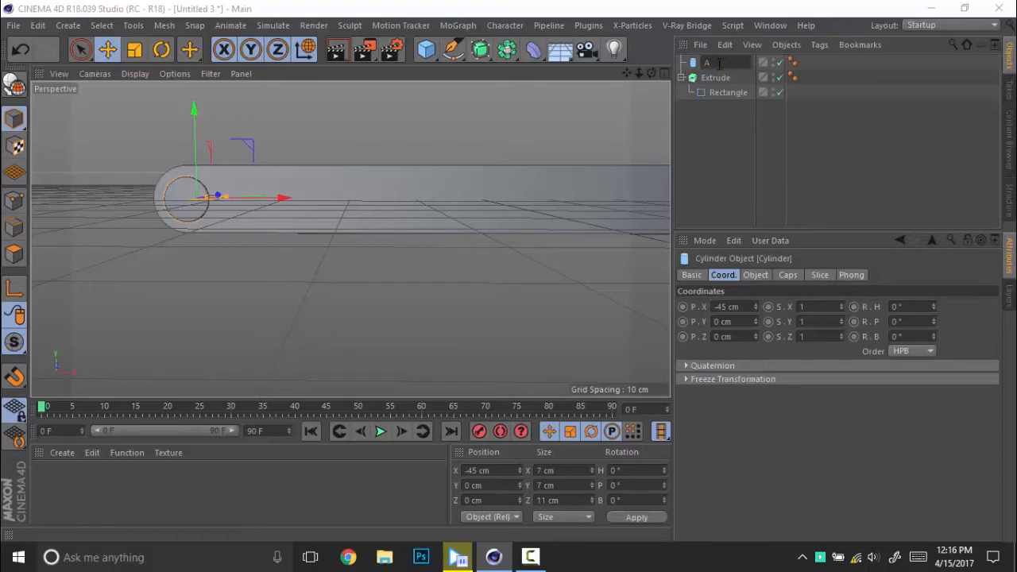
{"action": "type", "text": "Arm Start"}
{"action": "type", "text": "rm End"}
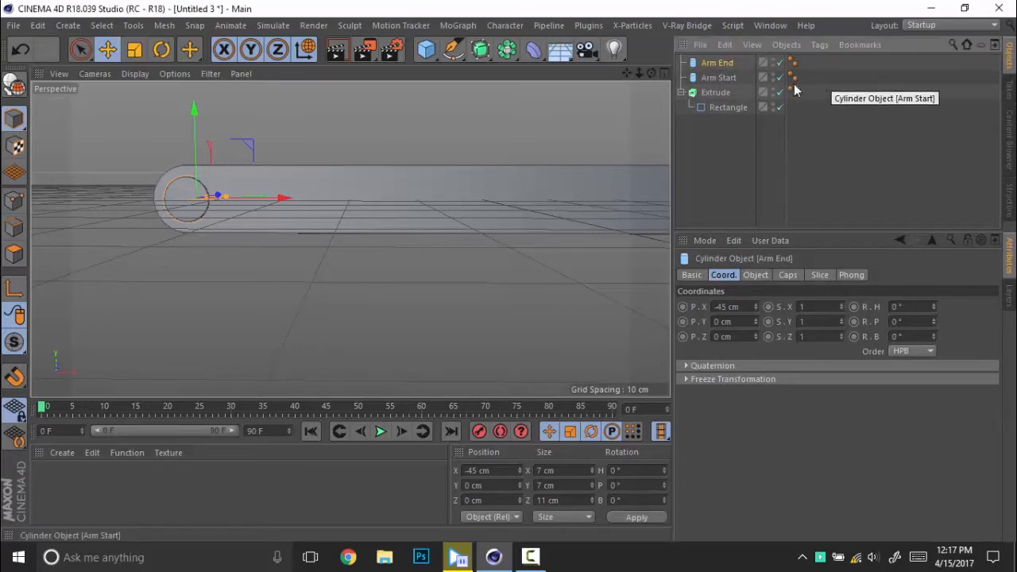
{"action": "left_click", "coordinate": [684, 92]}
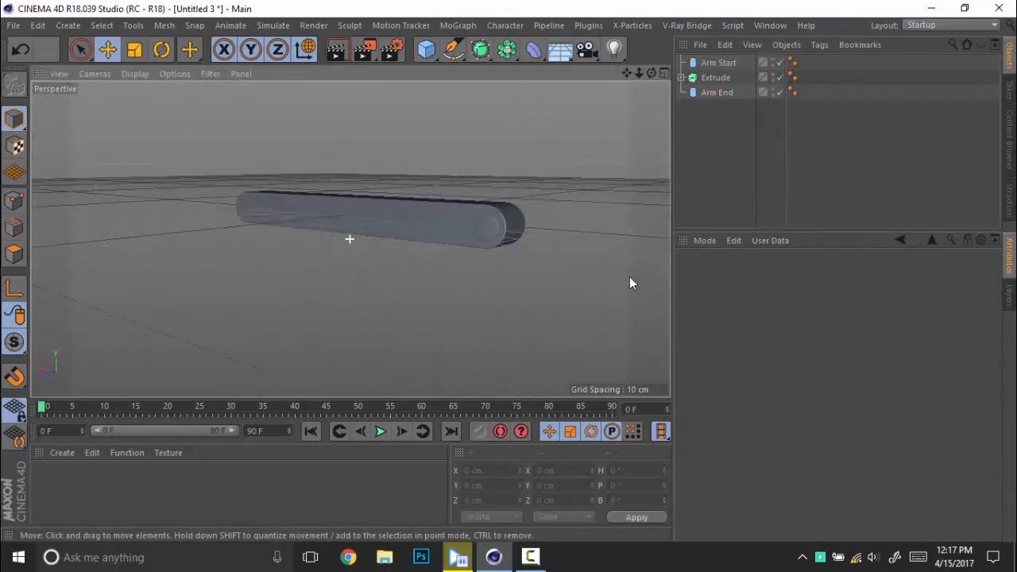
Add a Null, place Arm Start, Extrude and Arm End inside it and name it A
{"action": "left_click", "coordinate": [718, 62]}
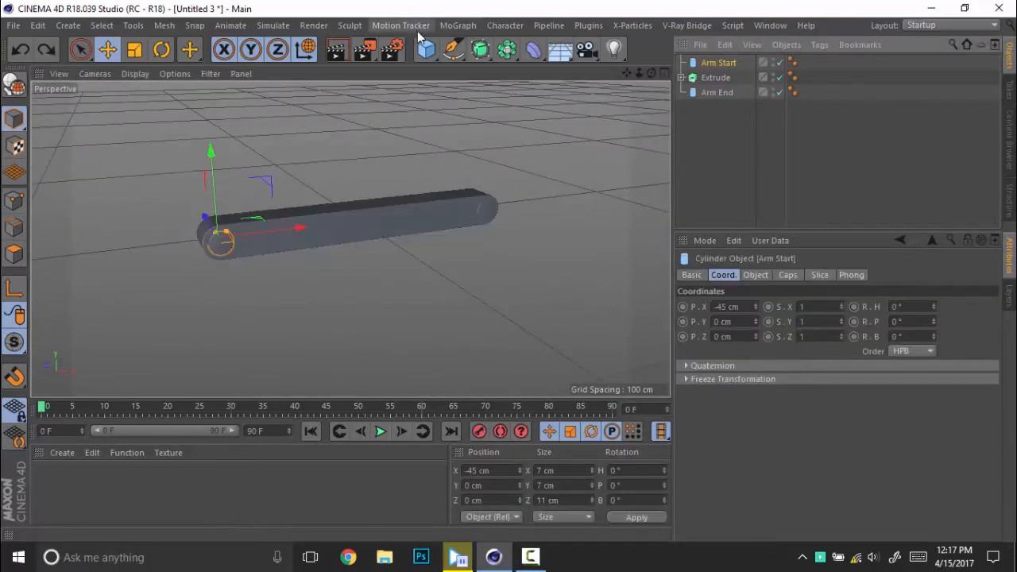
{"action": "left_click", "coordinate": [426, 50]}
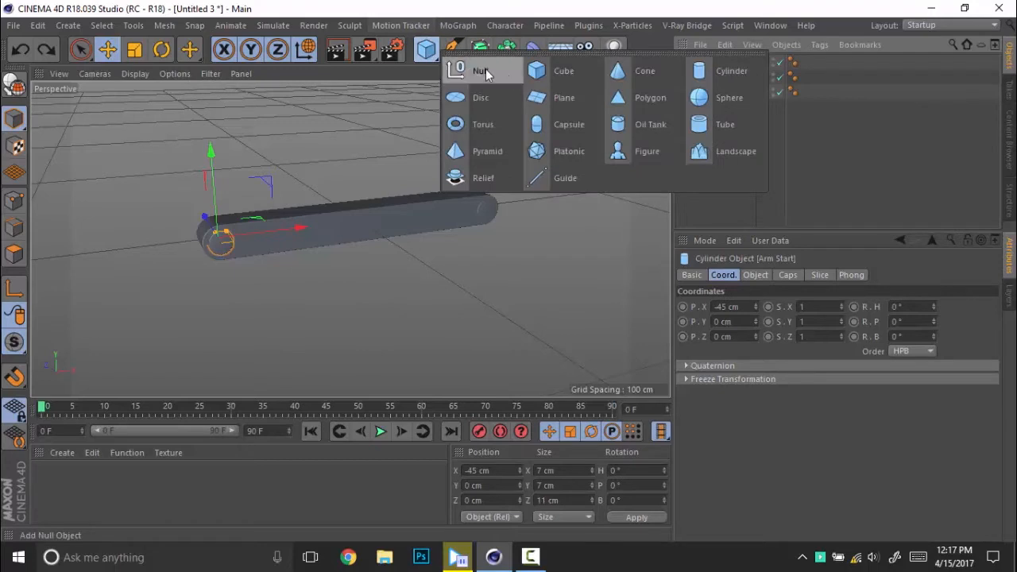
{"action": "left_click", "coordinate": [479, 70]}
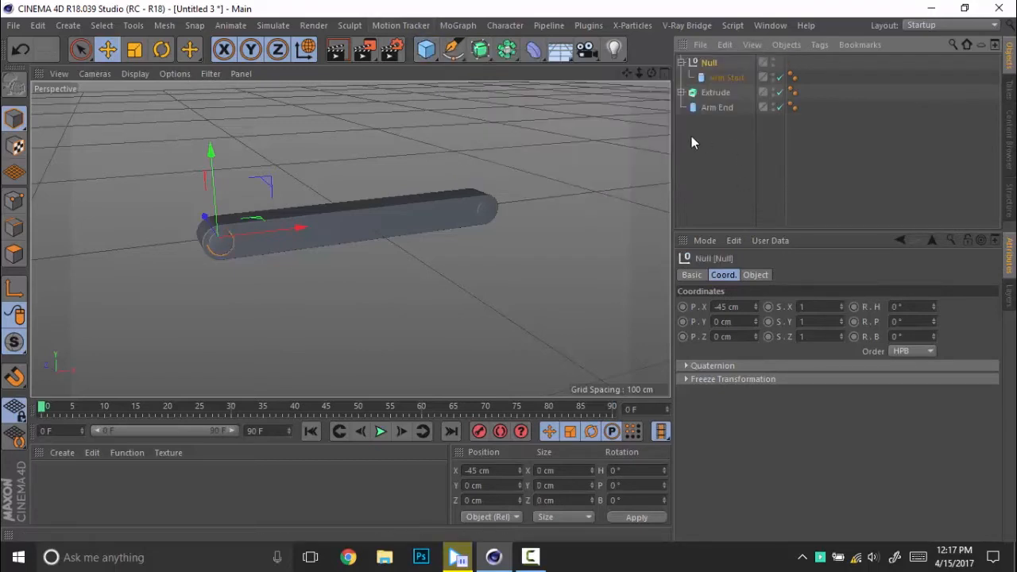
{"action": "left_click", "coordinate": [726, 76]}
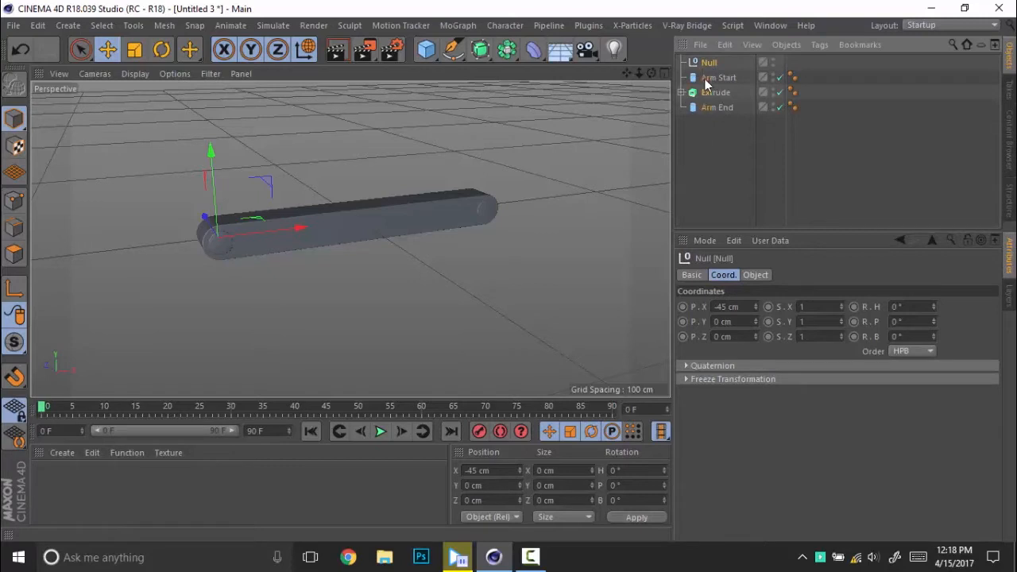
{"action": "left_click", "coordinate": [708, 62]}
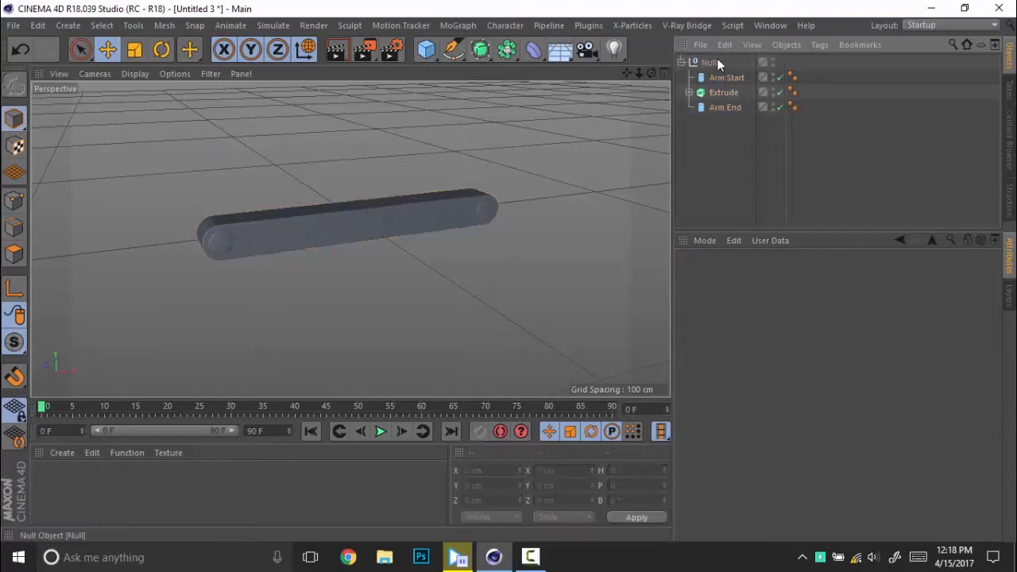
{"action": "left_click", "coordinate": [709, 62]}
{"action": "type", "text": "A"}
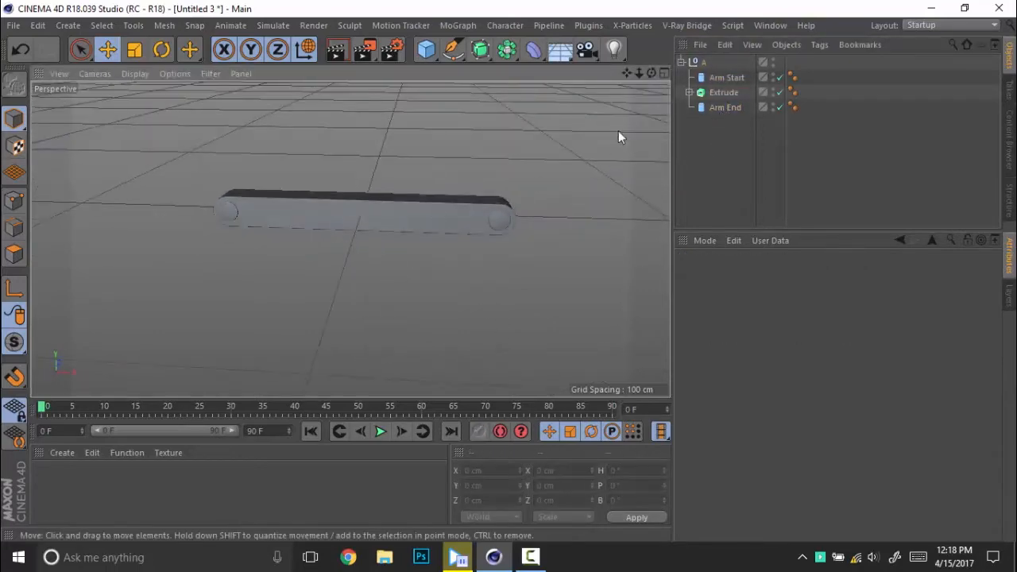
{"action": "left_click", "coordinate": [693, 60]}
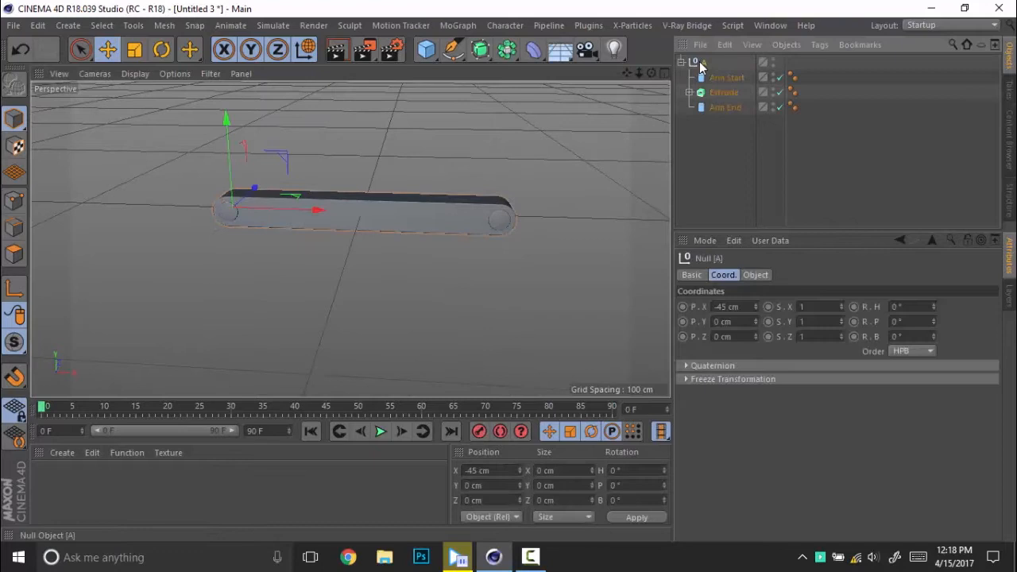
{"action": "left_click", "coordinate": [458, 26]}
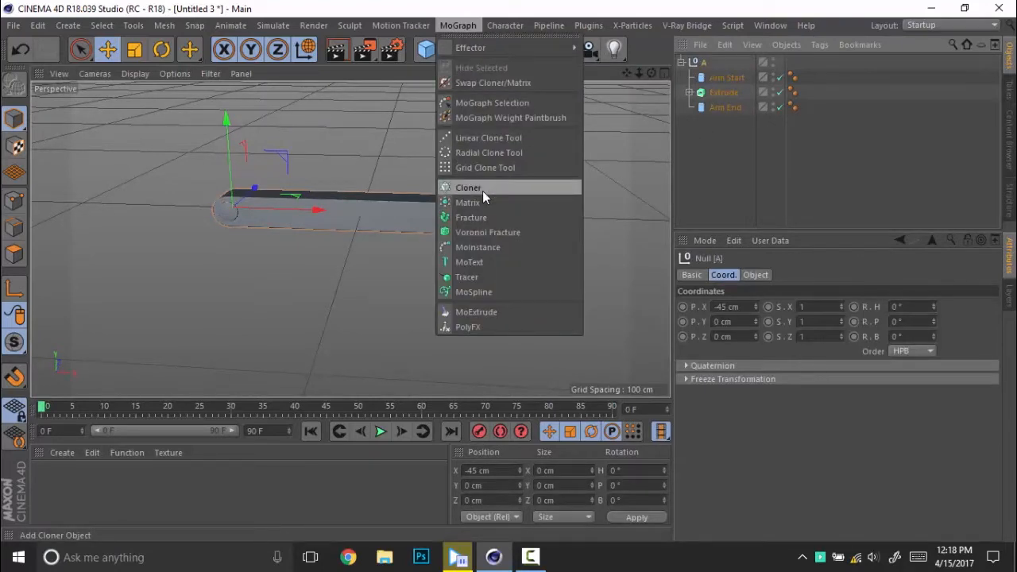
Add a Linear Cloner of A with P.X 75 cm, R.B -45° and Count 6
{"action": "left_click", "coordinate": [468, 187]}
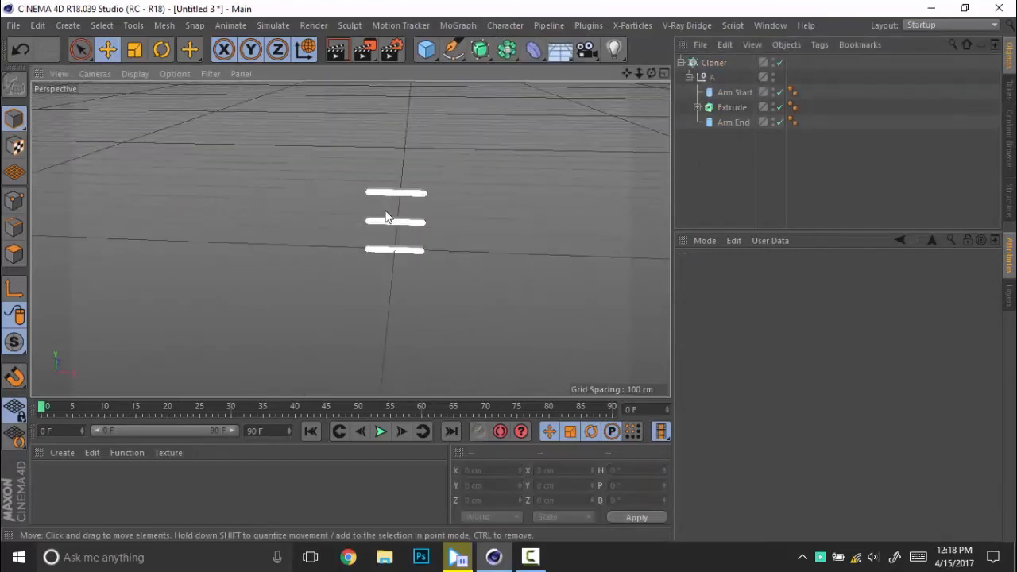
{"action": "left_click", "coordinate": [714, 62]}
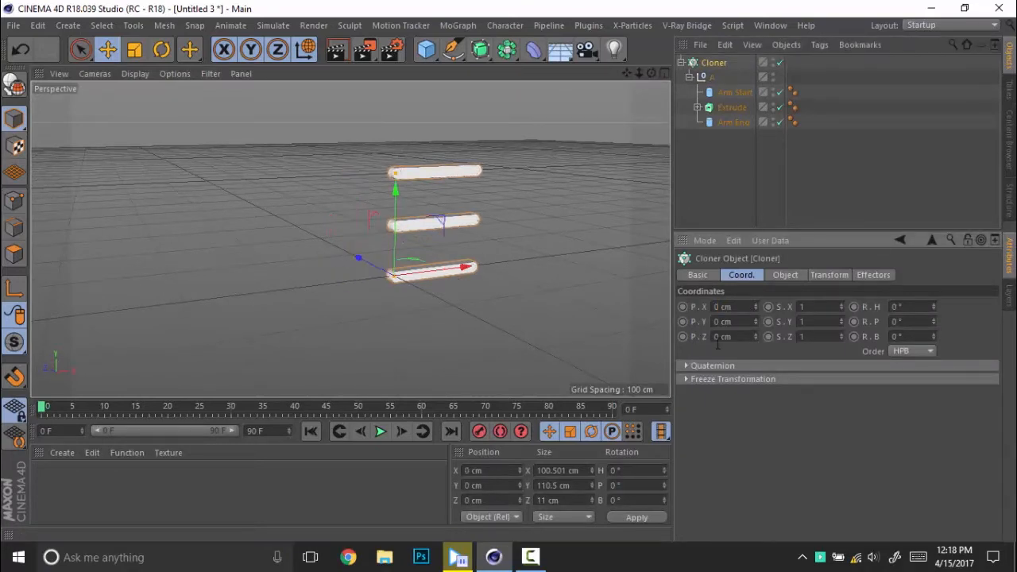
{"action": "left_click", "coordinate": [785, 273]}
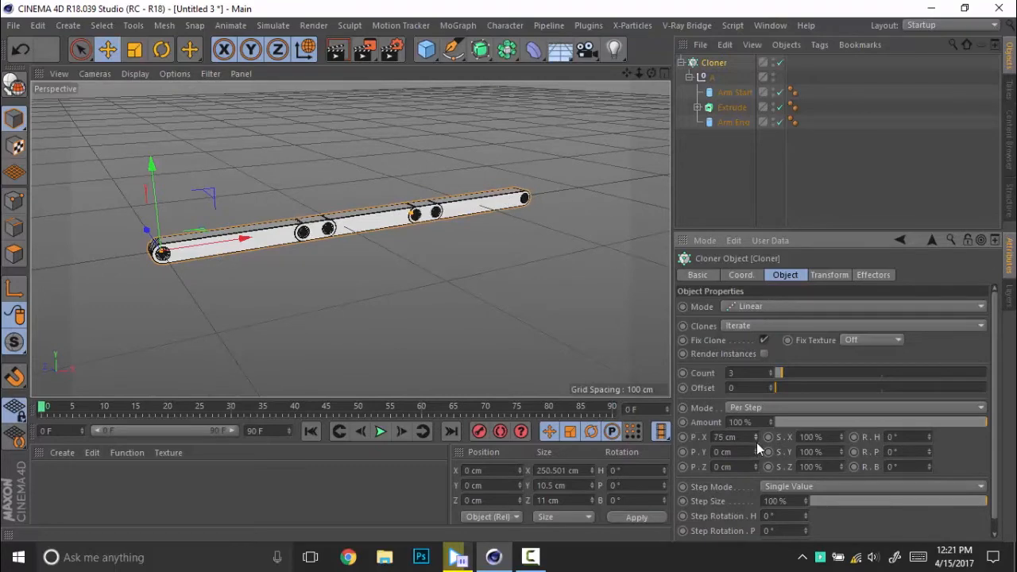
{"action": "left_click", "coordinate": [830, 274]}
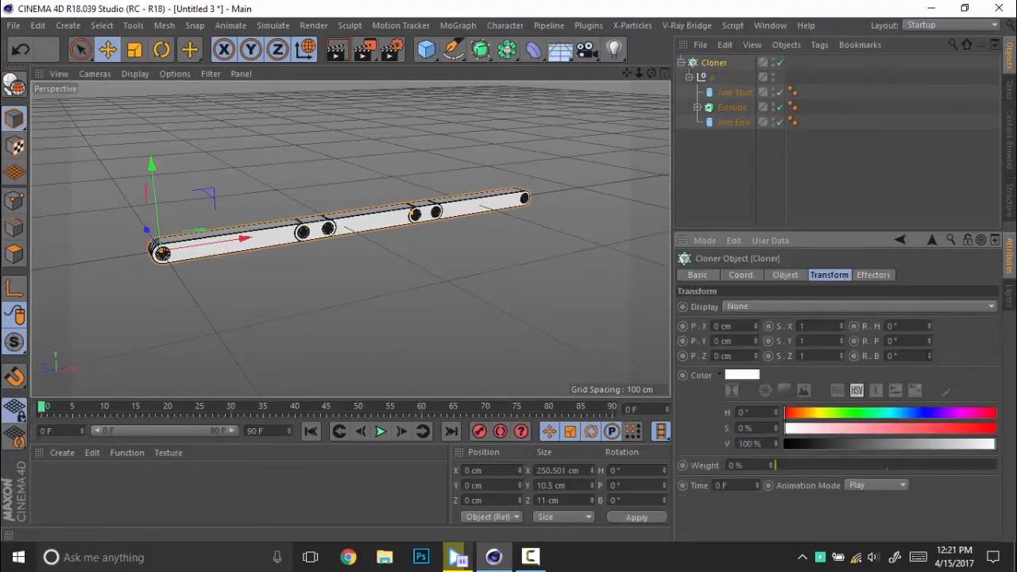
{"action": "type", "text": "-36"}
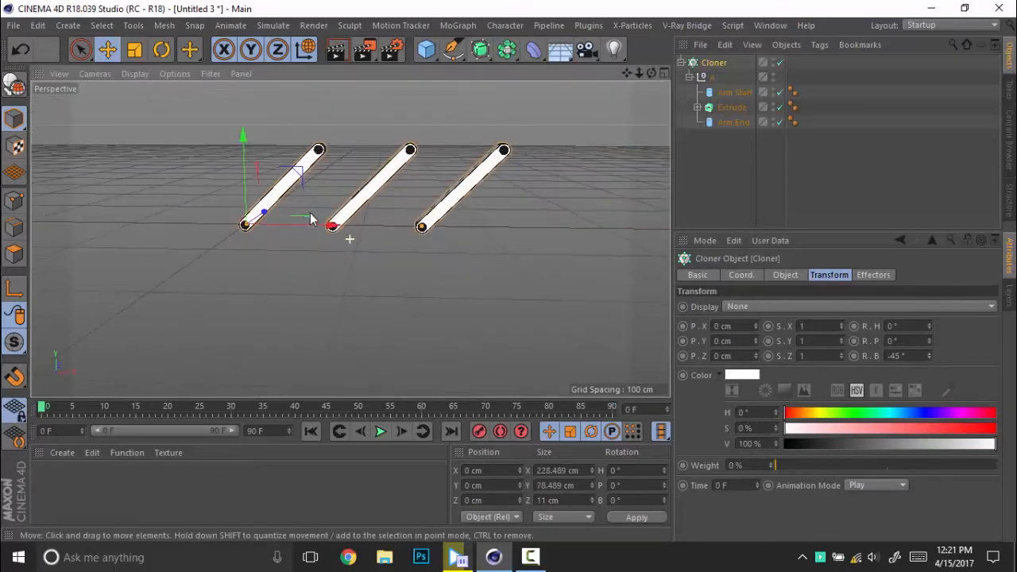
{"action": "left_click", "coordinate": [785, 273]}
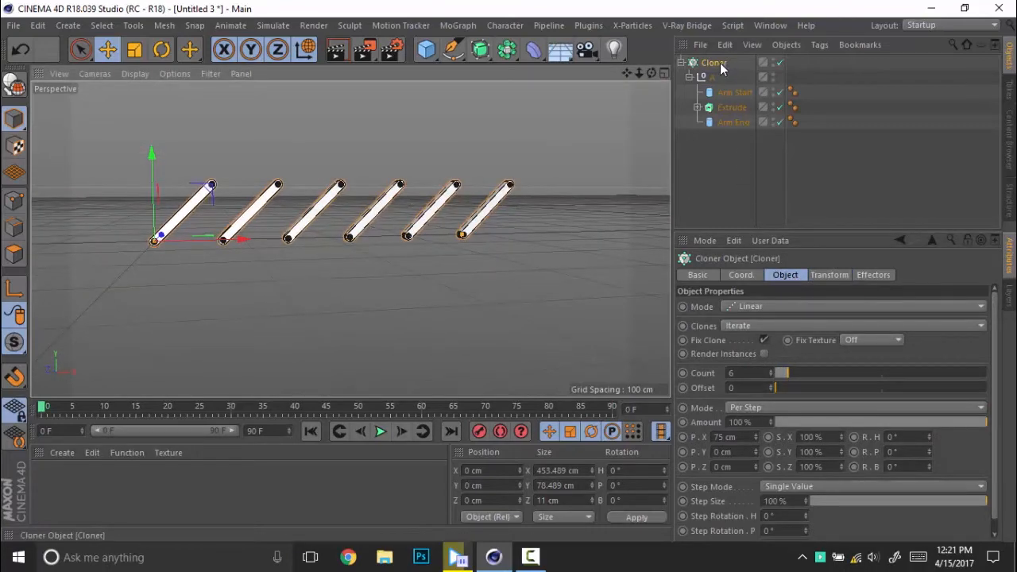
{"action": "left_click", "coordinate": [458, 25]}
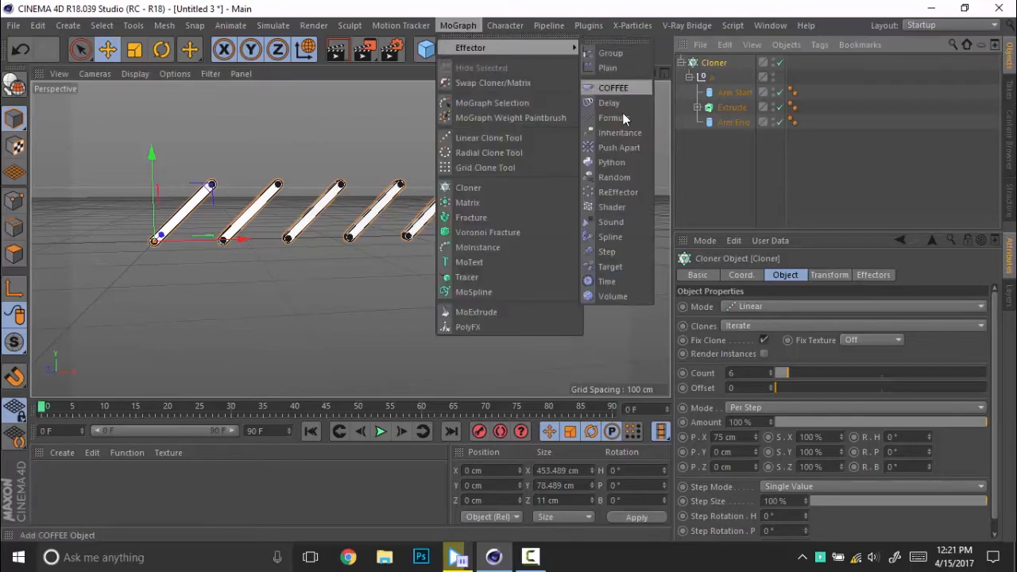
Add a Formula effector with mod(id;2), Position off, Rotation on with R.B 90°
{"action": "left_click", "coordinate": [610, 117]}
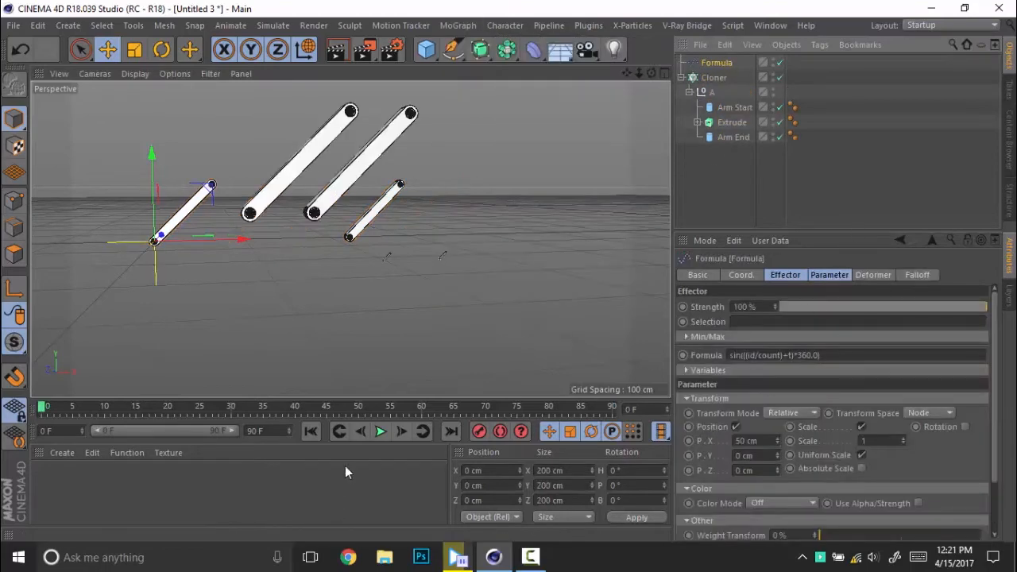
{"action": "left_click", "coordinate": [380, 432]}
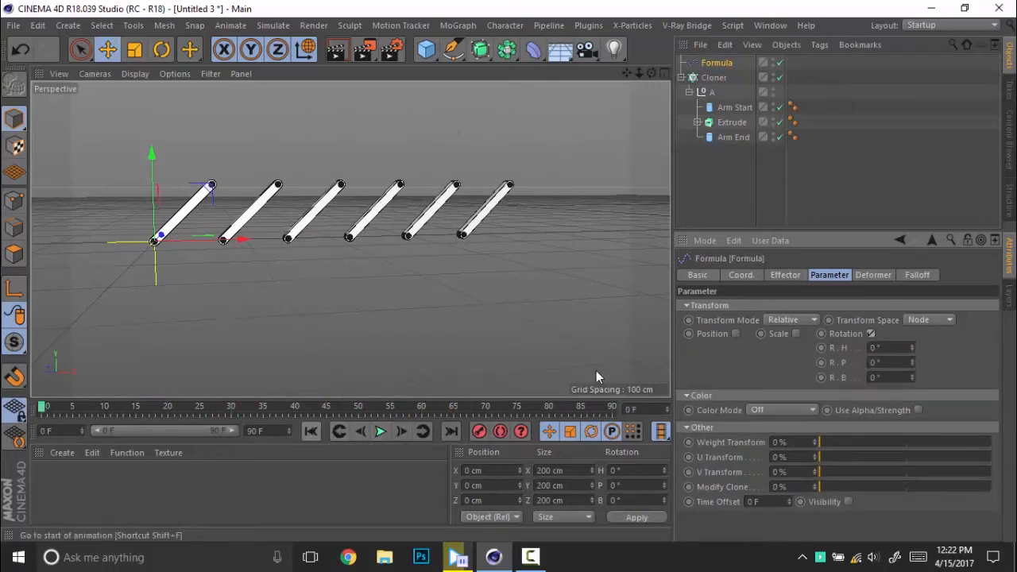
{"action": "left_click", "coordinate": [785, 273]}
{"action": "type", "text": "mod(id;2"}
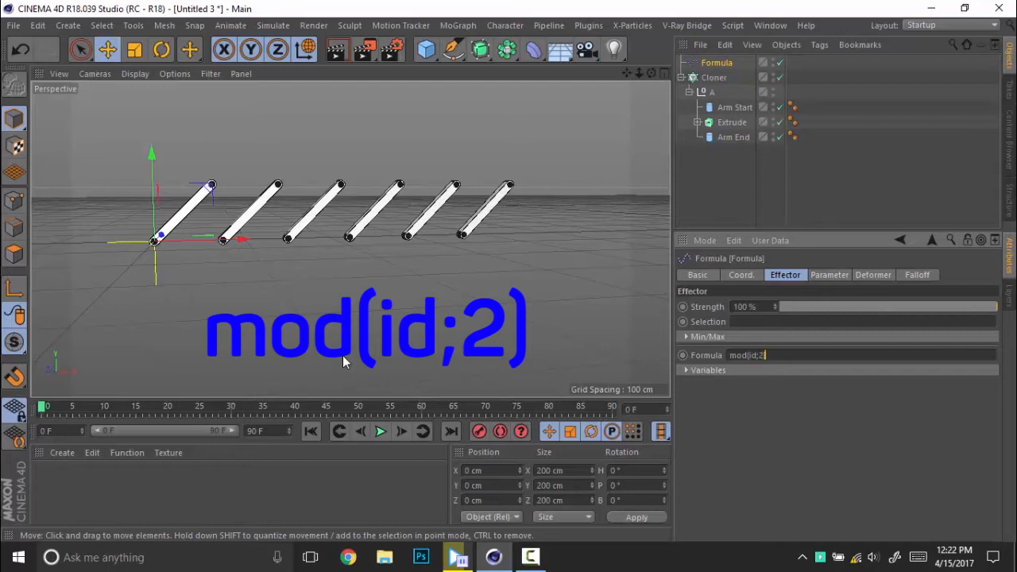
{"action": "left_click", "coordinate": [829, 273]}
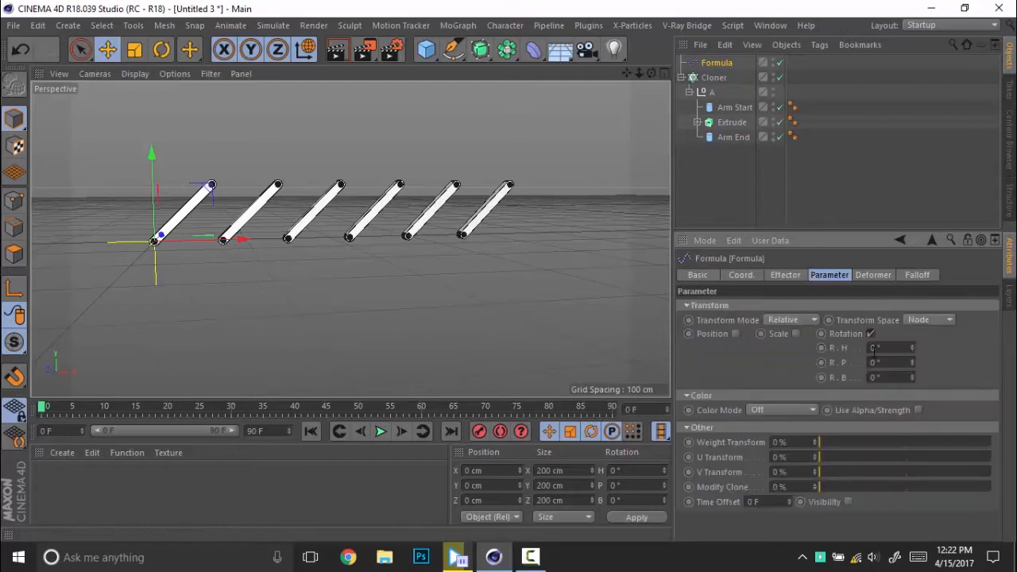
{"action": "type", "text": "60"}
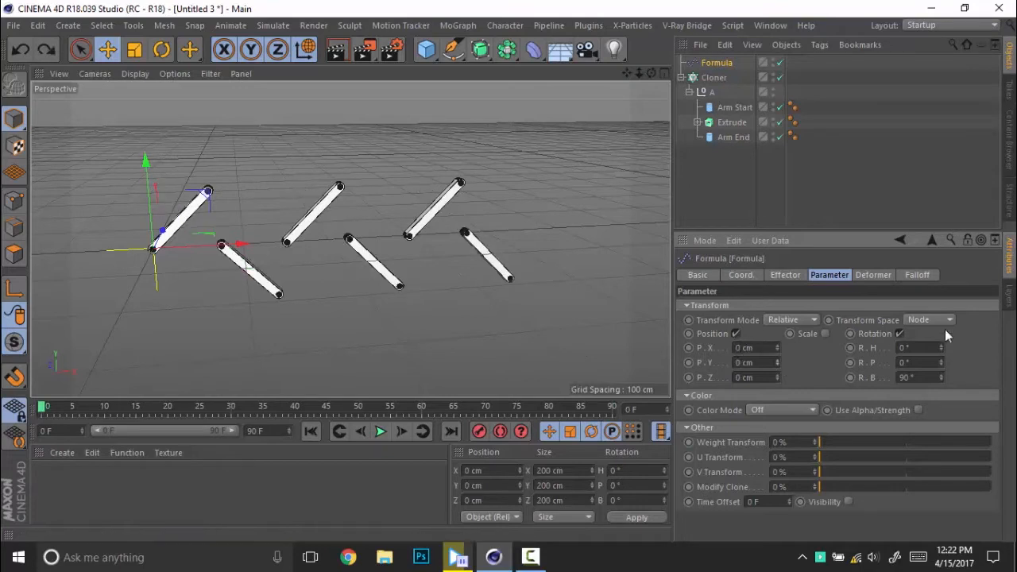
Set the effector's Transform Space to Effector and adjust P.Y until the link ends overlap
{"action": "left_click", "coordinate": [930, 317]}
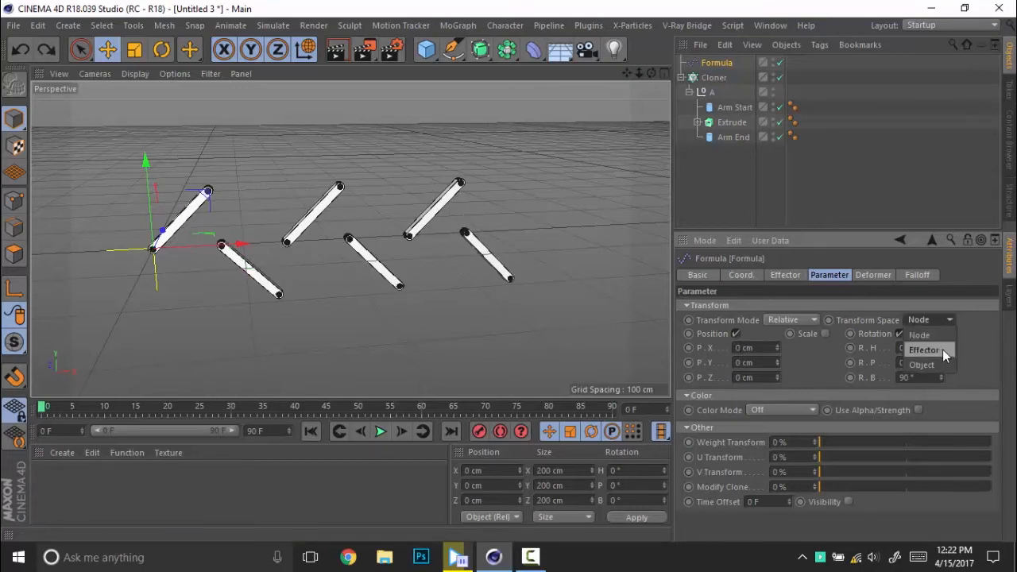
{"action": "left_click", "coordinate": [923, 350]}
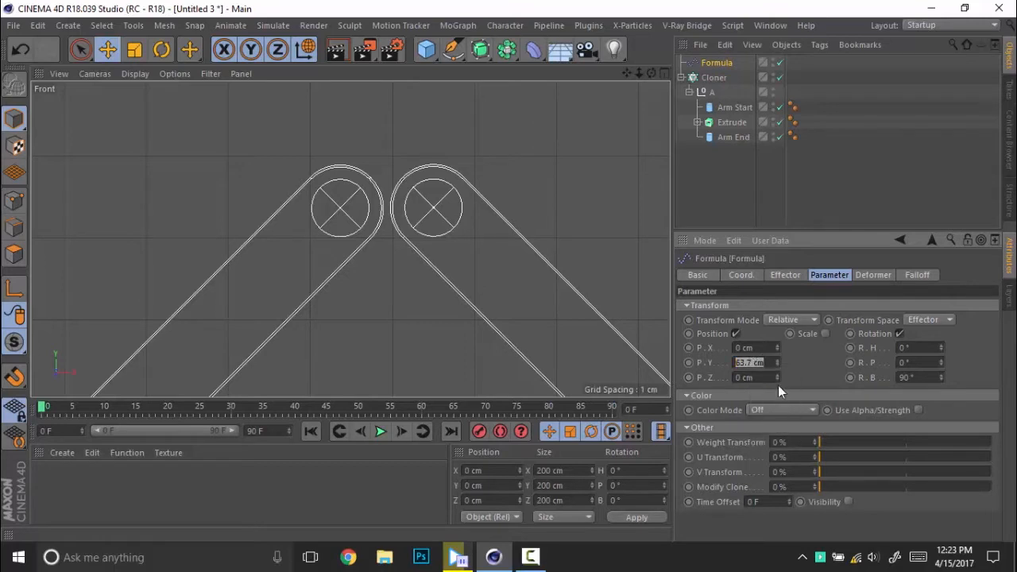
{"action": "left_click", "coordinate": [714, 76]}
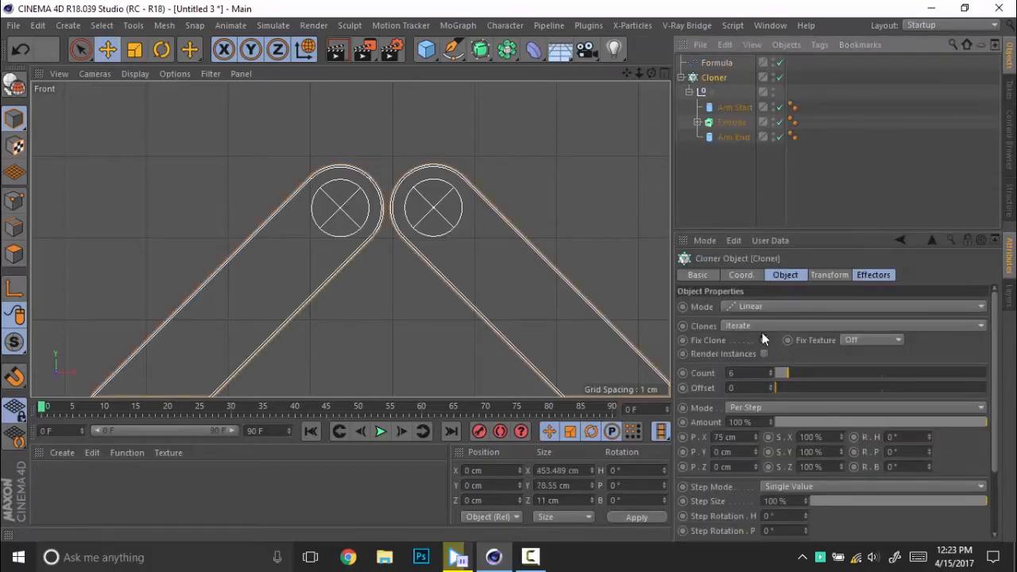
{"action": "right_click", "coordinate": [723, 437]}
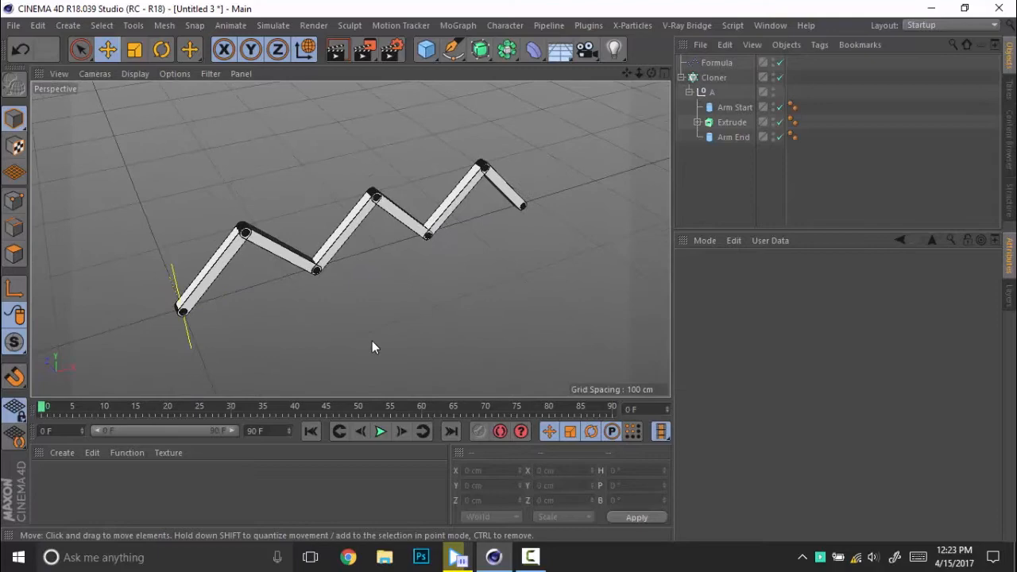
{"action": "mouse_move", "coordinate": [359, 333]}
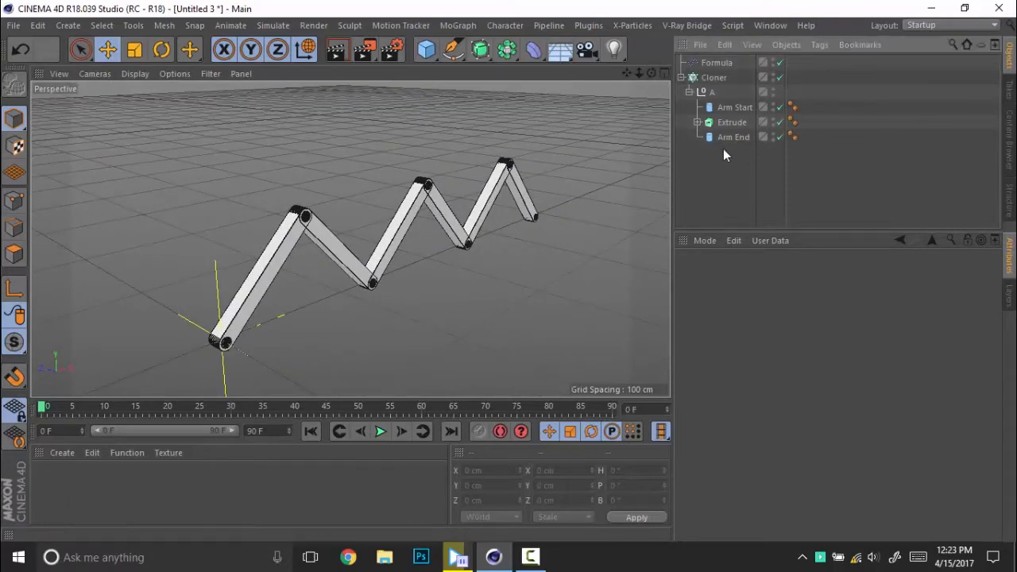
Duplicate the Cloner, hide the original, make the copy editable and rename nulls A and A.0–A.5
{"action": "left_click", "coordinate": [682, 76]}
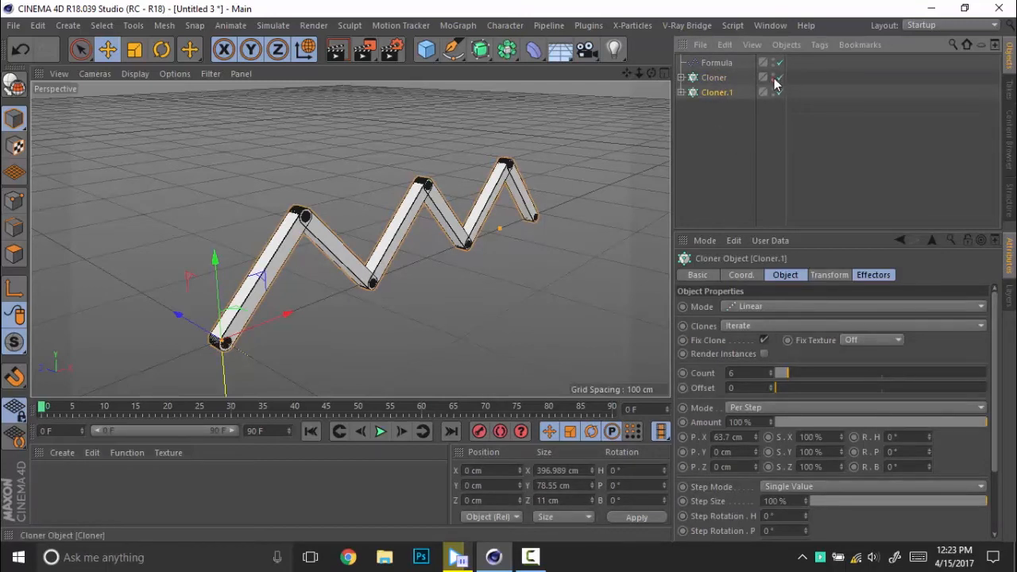
{"action": "left_click", "coordinate": [772, 62]}
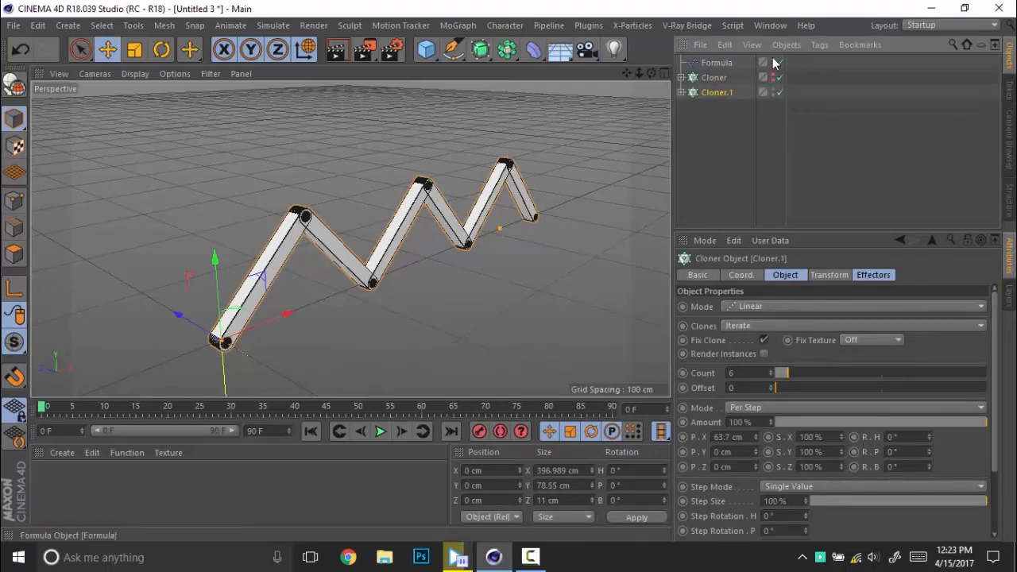
{"action": "left_click", "coordinate": [681, 92]}
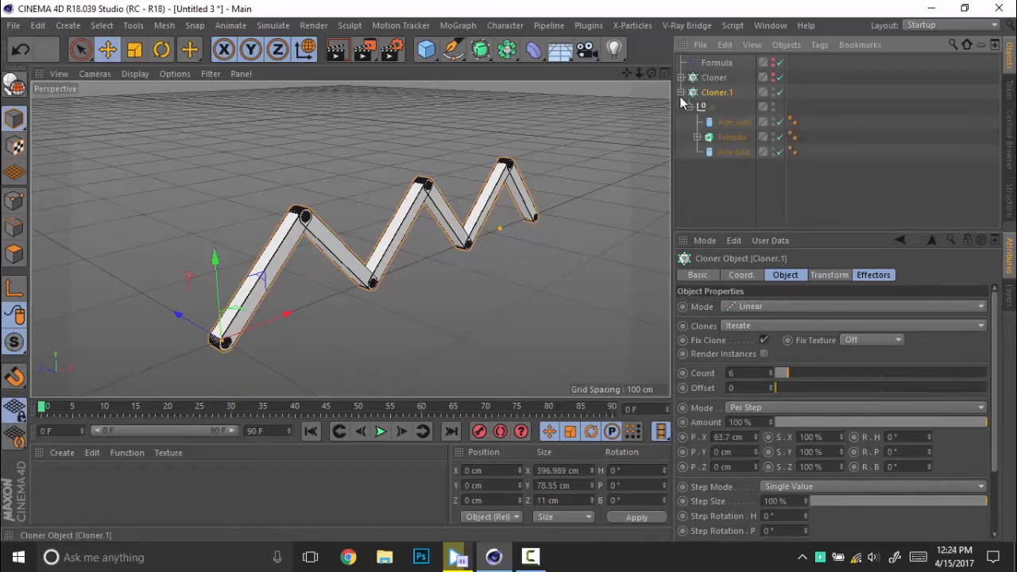
{"action": "double_click", "coordinate": [715, 93]}
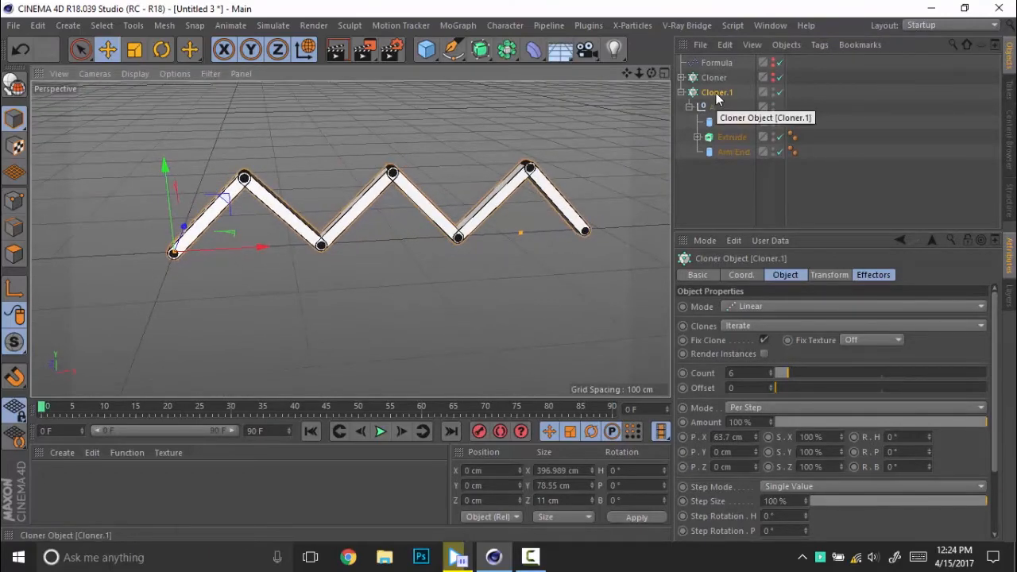
{"action": "left_click", "coordinate": [703, 105]}
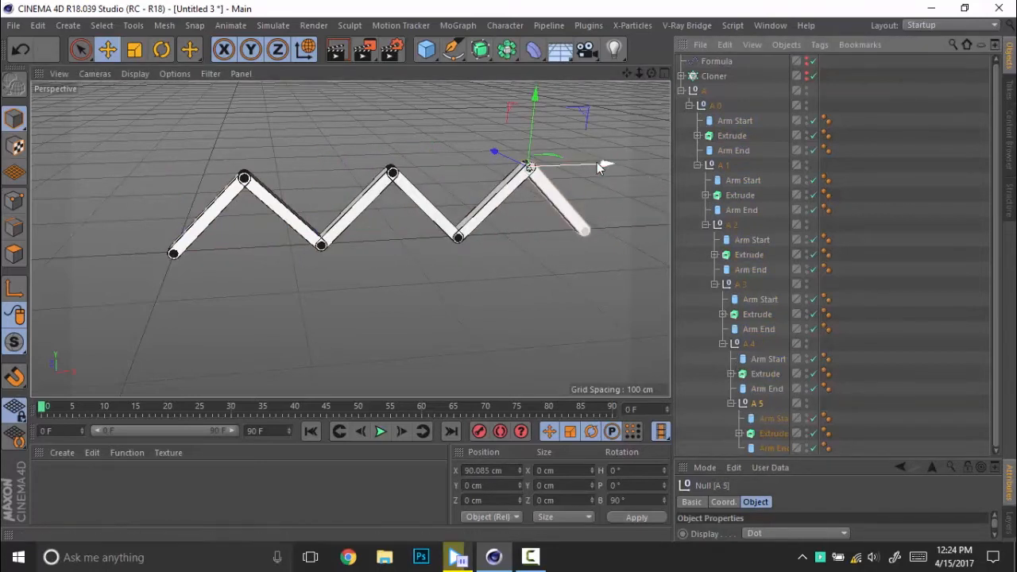
Select A.0 and the last Arm End and create an IK chain, adding Arm End.Goal
{"action": "left_click", "coordinate": [723, 164]}
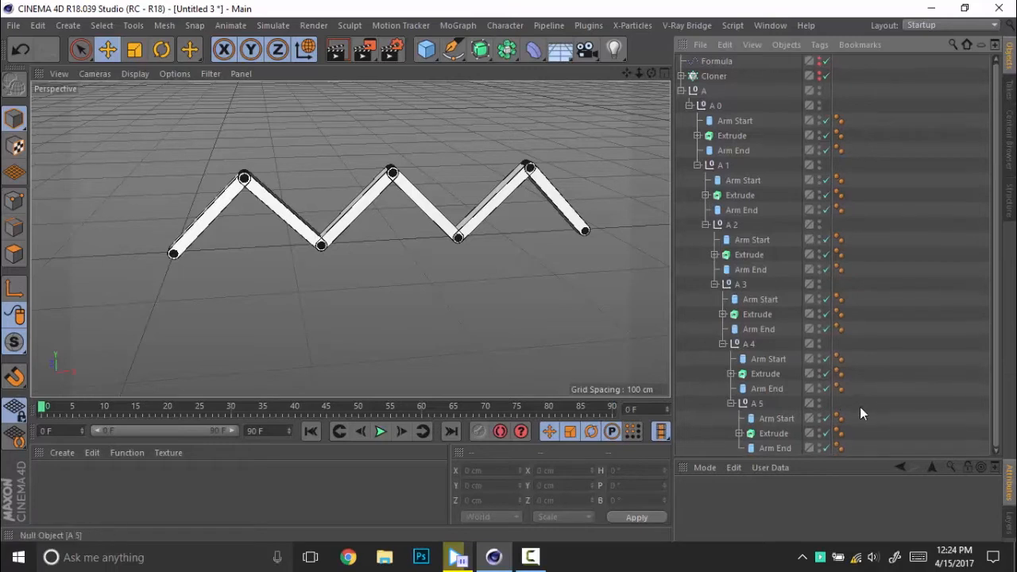
{"action": "left_click", "coordinate": [775, 448]}
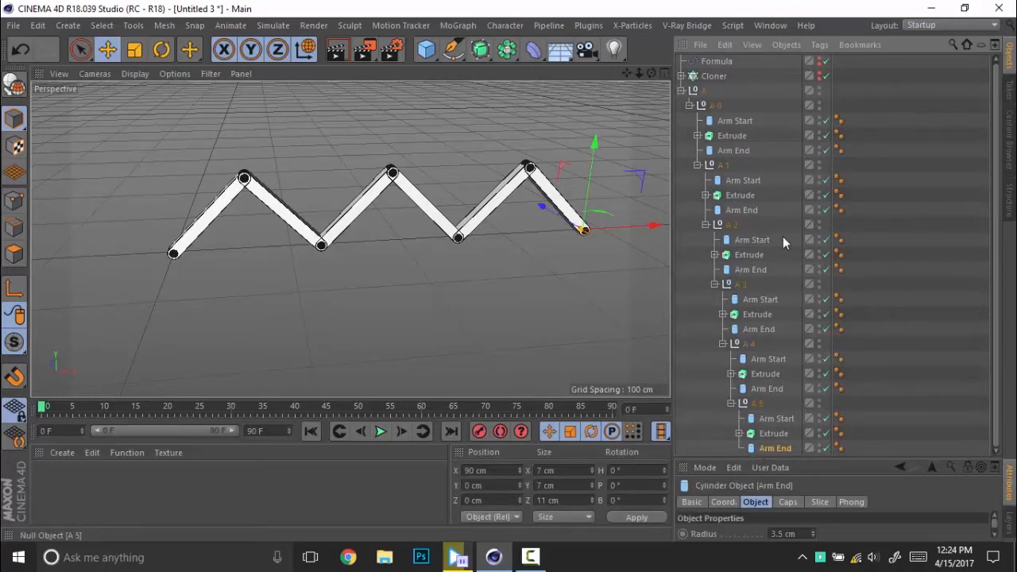
{"action": "mouse_move", "coordinate": [719, 105]}
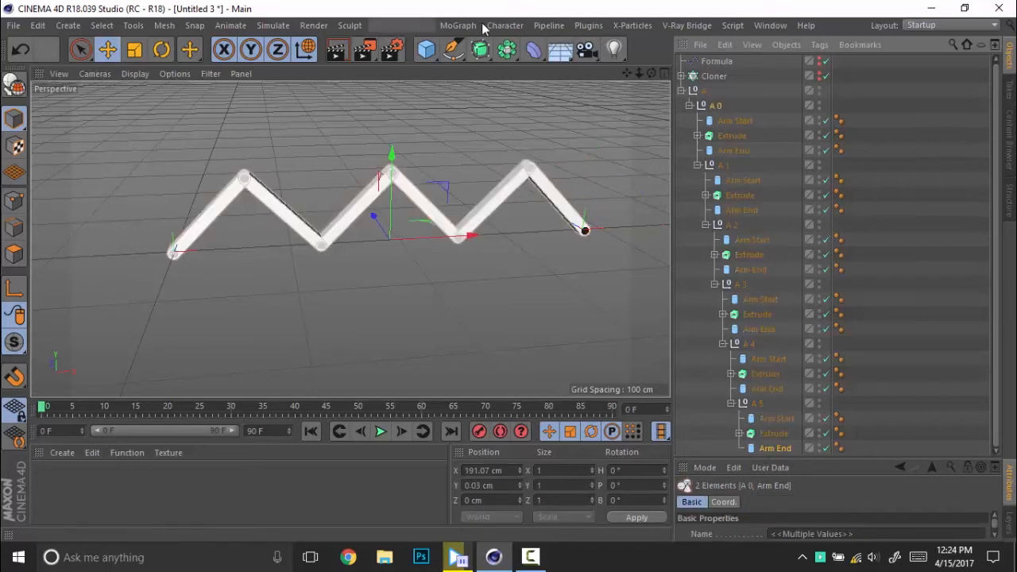
{"action": "left_click", "coordinate": [505, 25]}
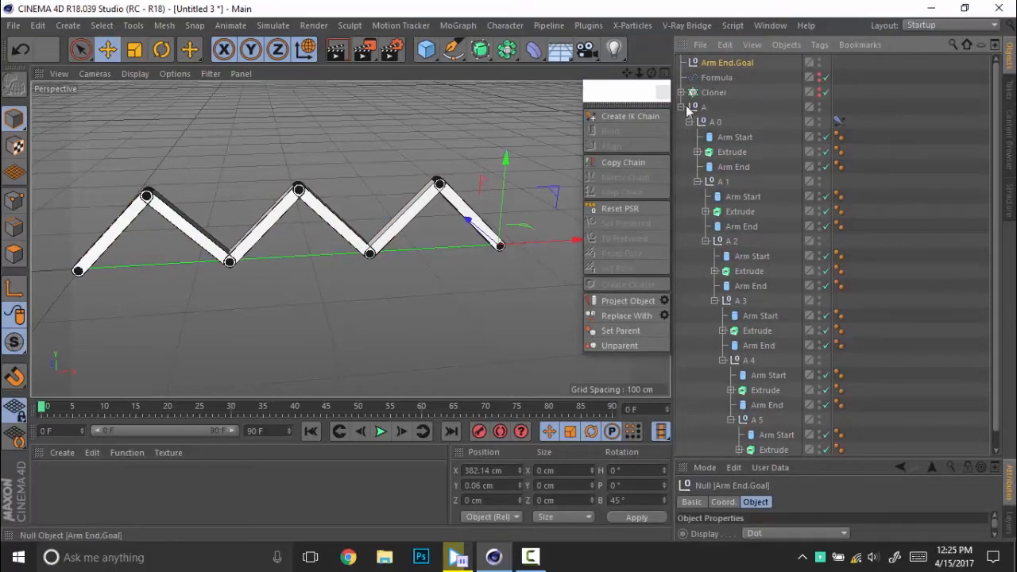
Create IK chains between the selected arm links of the zig-zag chain
{"action": "left_click_drag", "start_coordinate": [500, 238], "coordinate": [326, 231]}
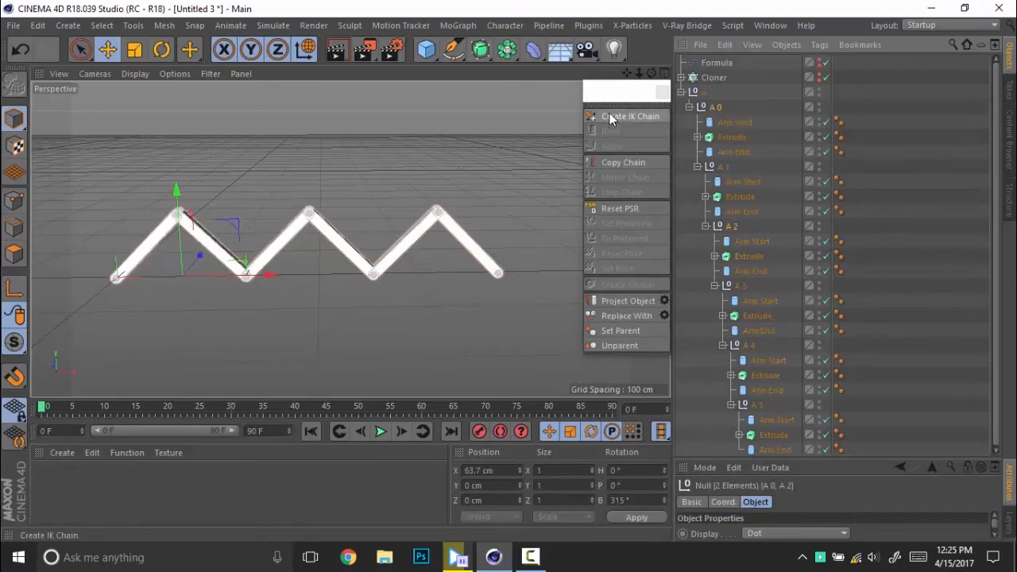
{"action": "left_click", "coordinate": [630, 116]}
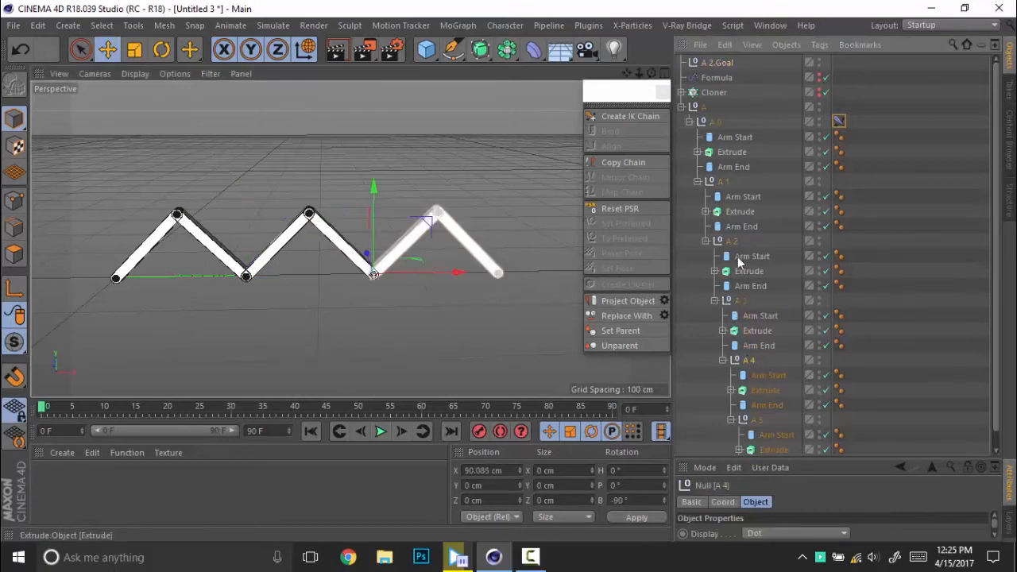
{"action": "left_click", "coordinate": [630, 116]}
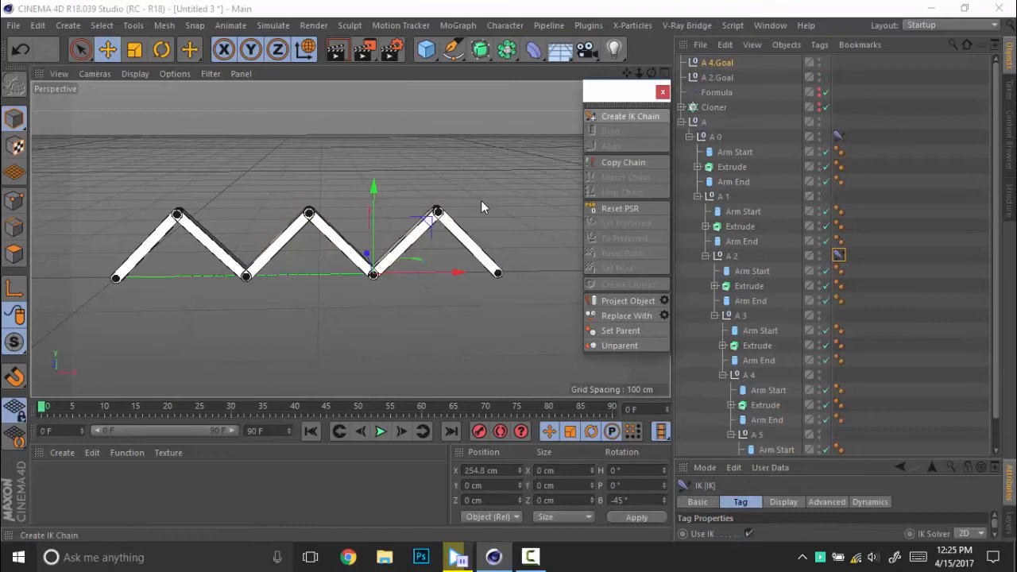
{"action": "mouse_move", "coordinate": [480, 267]}
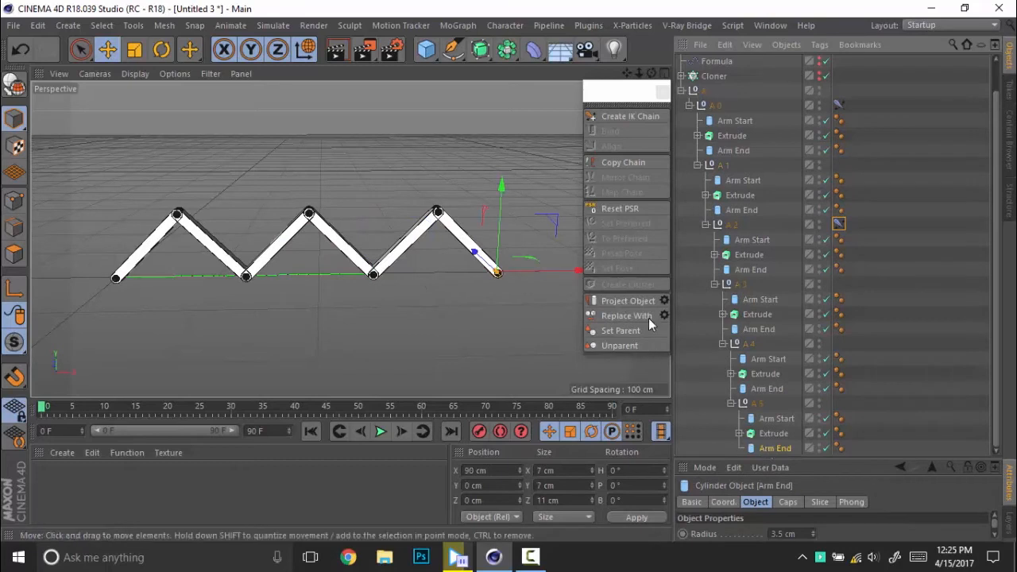
Add end null A.End at the chain tip and create goal nulls A.End.Goal, A.4.Goal and A.2.Goal
{"action": "left_click", "coordinate": [426, 50]}
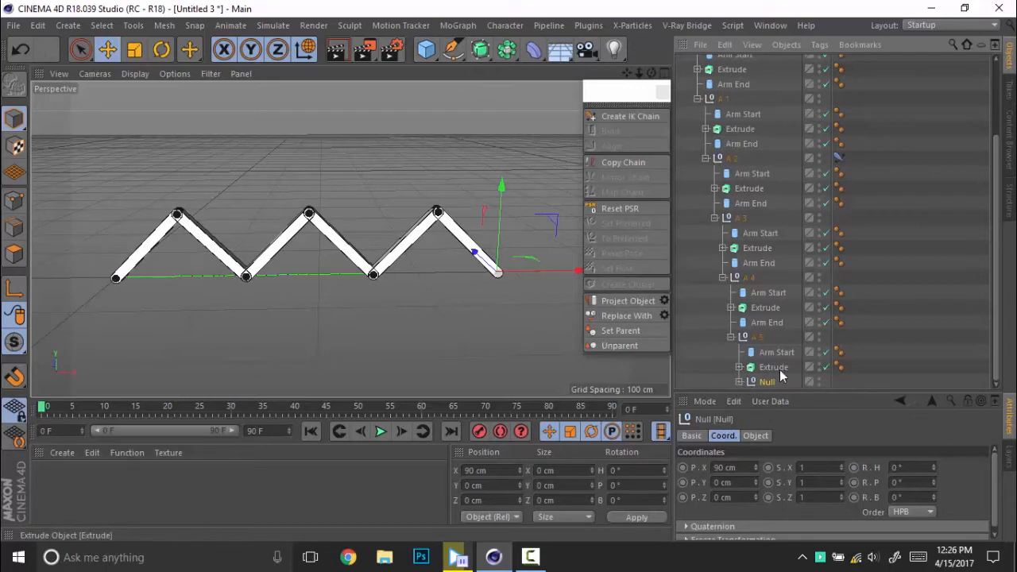
{"action": "scroll", "scroll_direction": "down", "scroll_amount": 3}
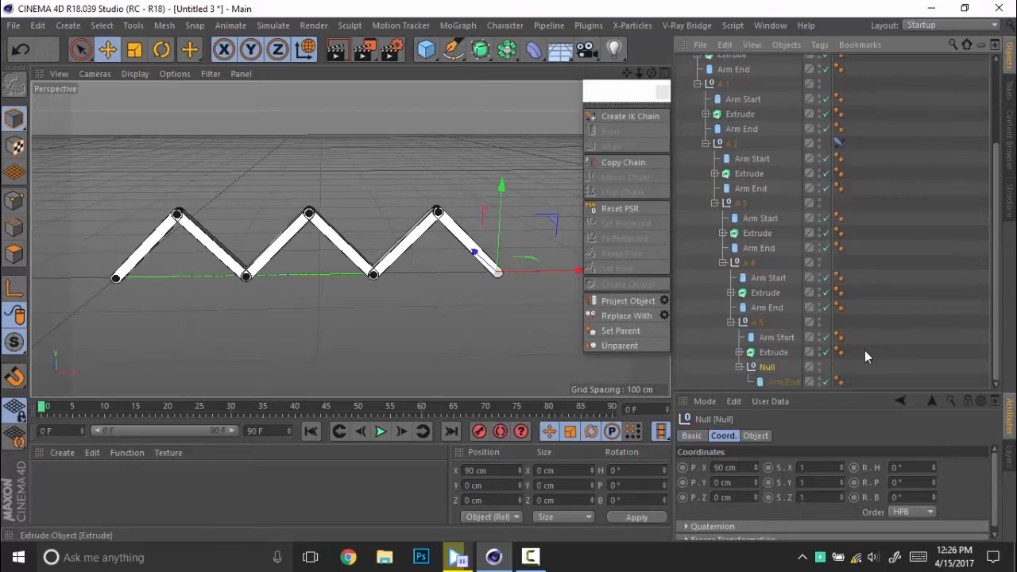
{"action": "left_click", "coordinate": [776, 366]}
{"action": "type", "text": "A End"}
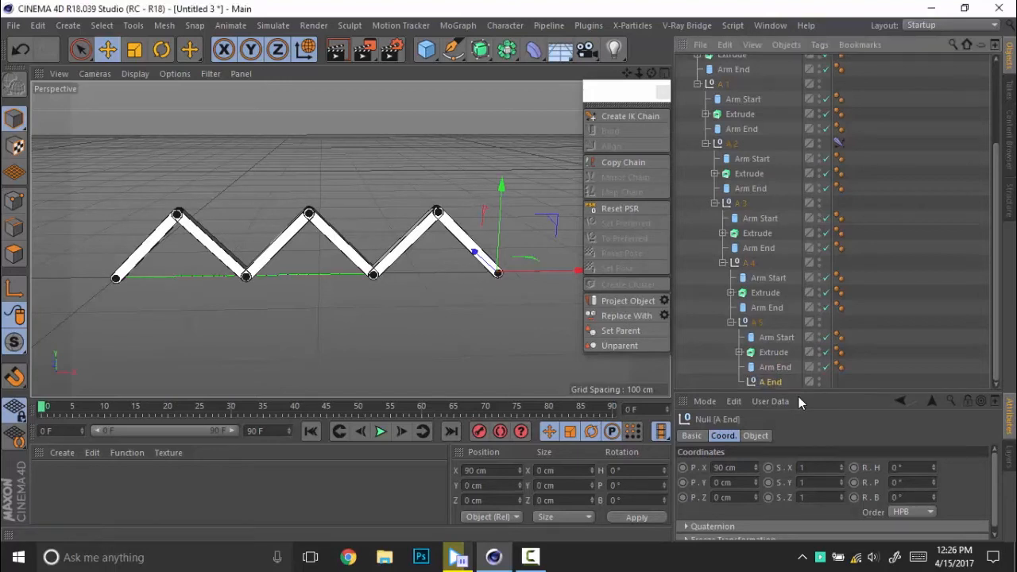
{"action": "left_click", "coordinate": [769, 381]}
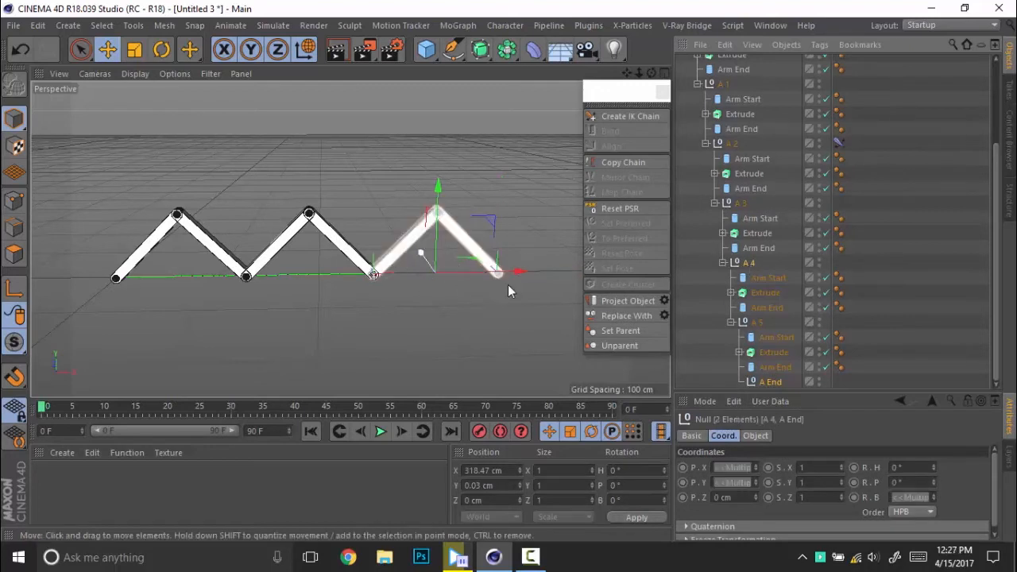
{"action": "left_click", "coordinate": [629, 116]}
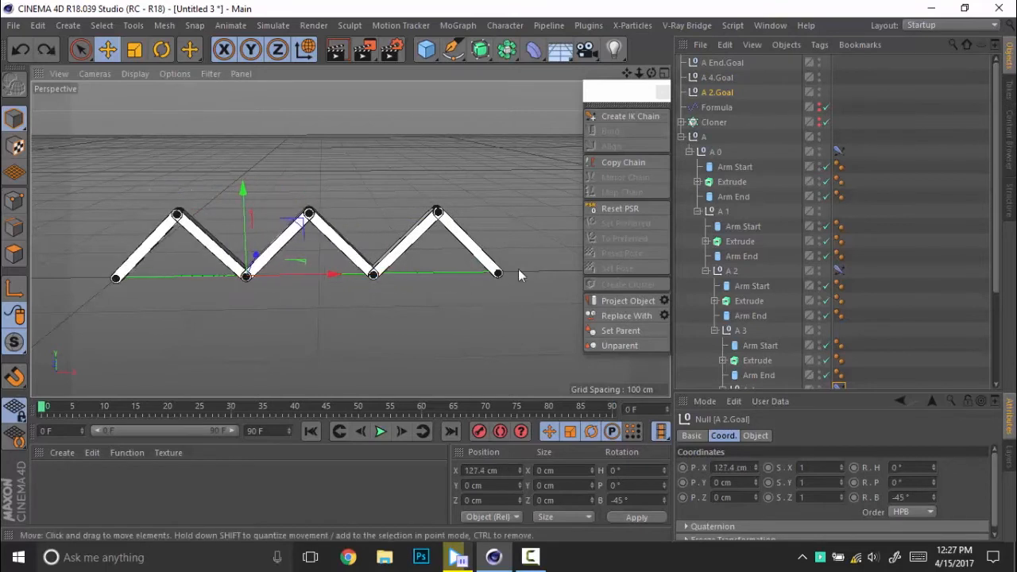
Give A.2.Goal a PSR Constraint tag targeting A.0 and A.4.Goal
{"action": "left_click", "coordinate": [722, 76]}
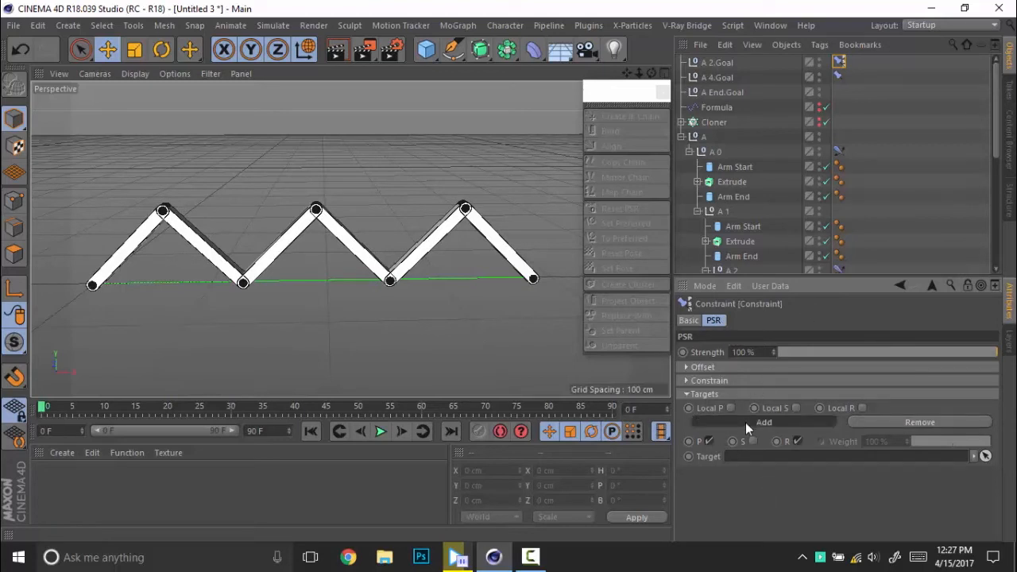
{"action": "left_click", "coordinate": [763, 423]}
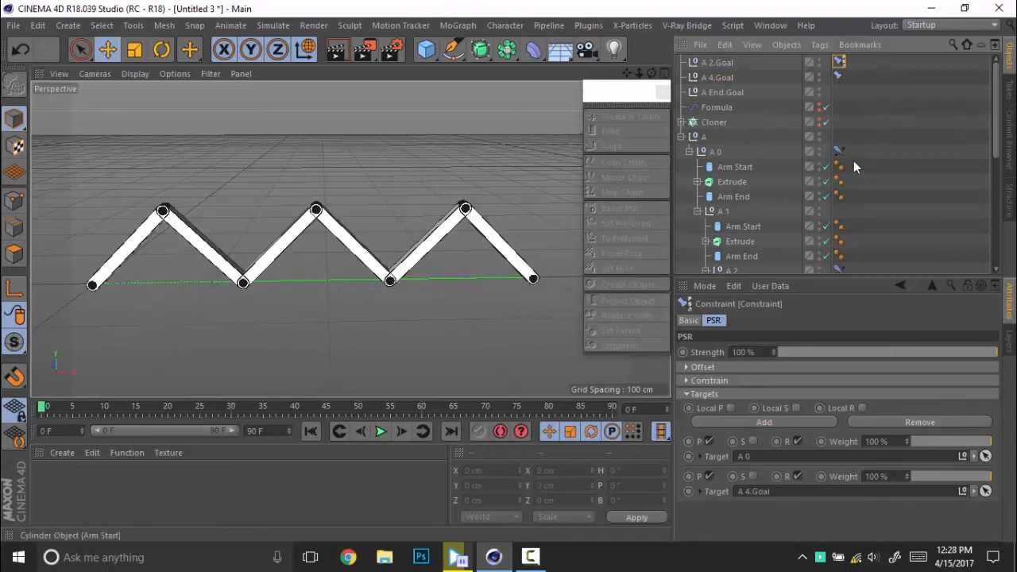
{"action": "left_click", "coordinate": [716, 62]}
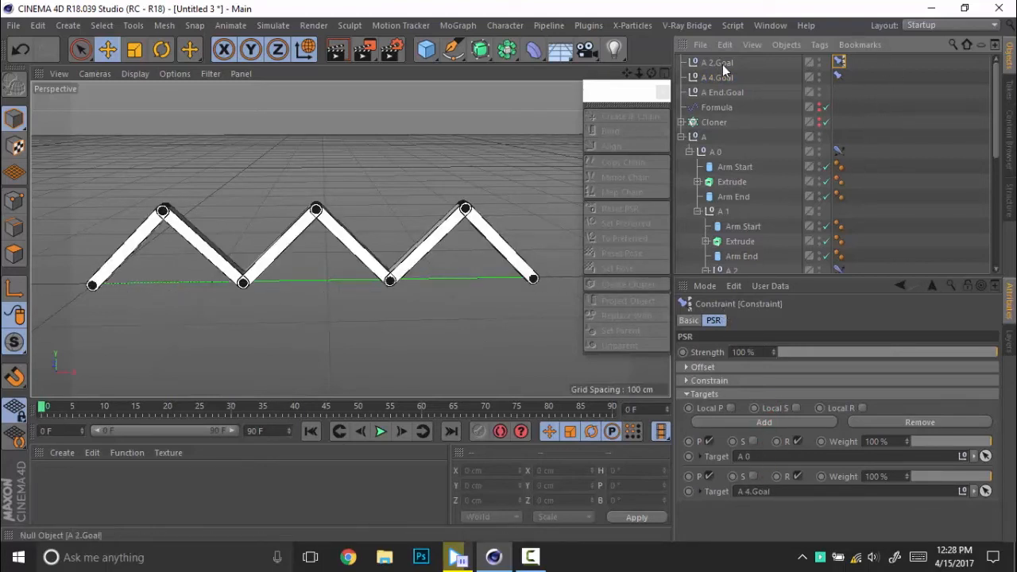
{"action": "left_click", "coordinate": [718, 76]}
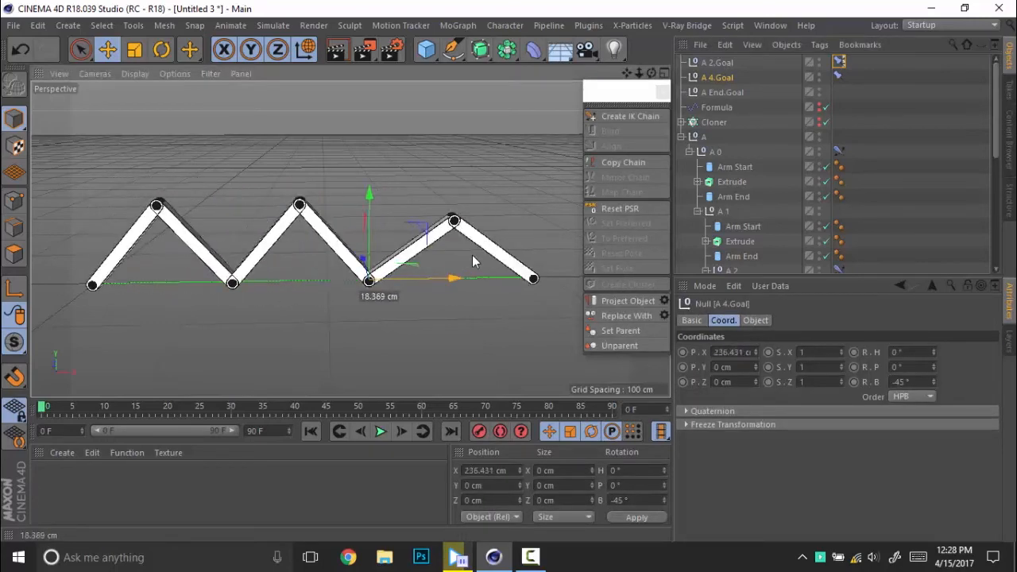
Slide A.4.Goal to test the folding and enable A.End.Goal's constraint on A.2.Goal
{"action": "left_click_drag", "start_coordinate": [452, 278], "coordinate": [416, 280]}
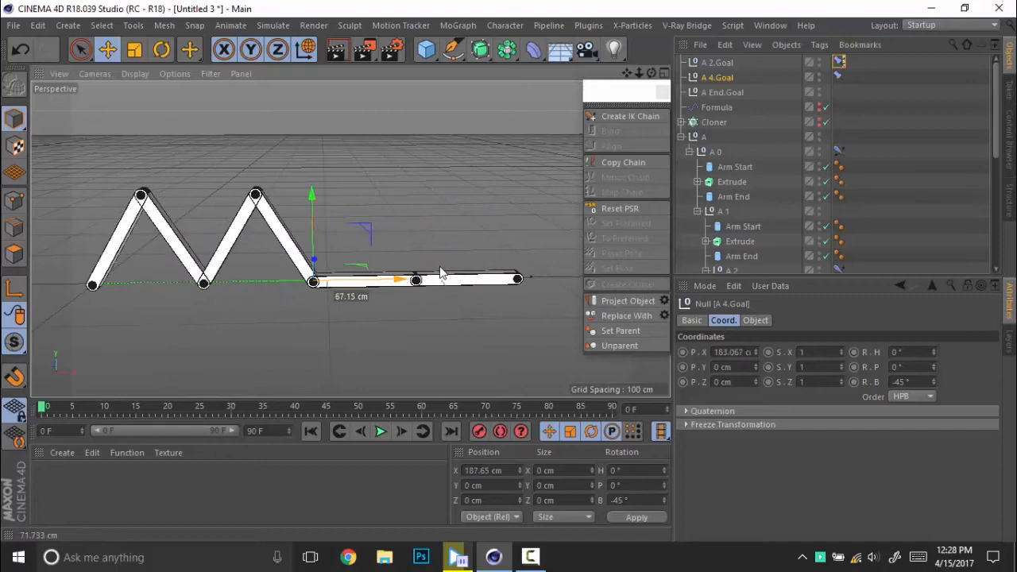
{"action": "left_click_drag", "start_coordinate": [416, 280], "coordinate": [330, 280]}
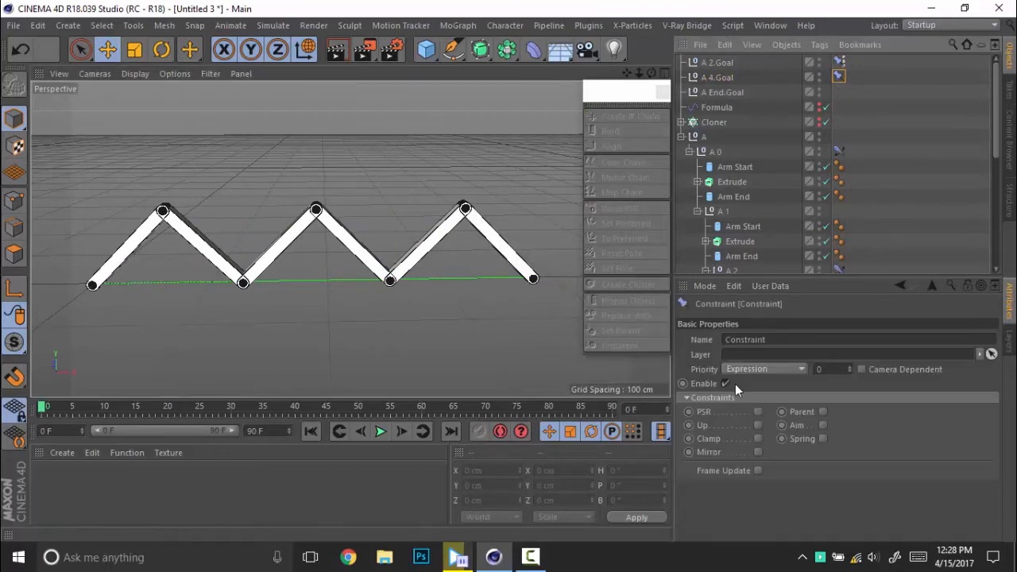
{"action": "left_click", "coordinate": [712, 319]}
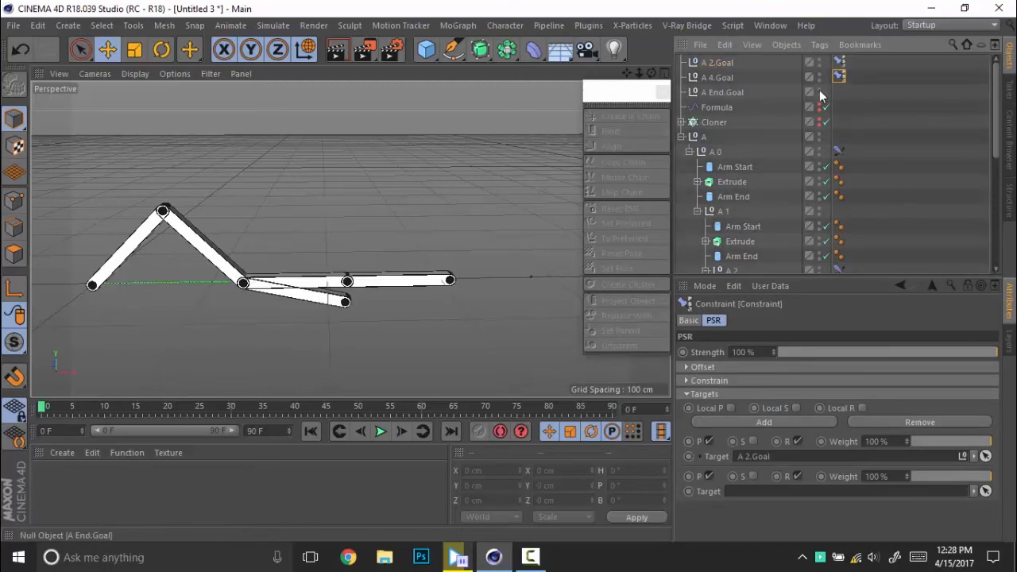
{"action": "mouse_move", "coordinate": [725, 92]}
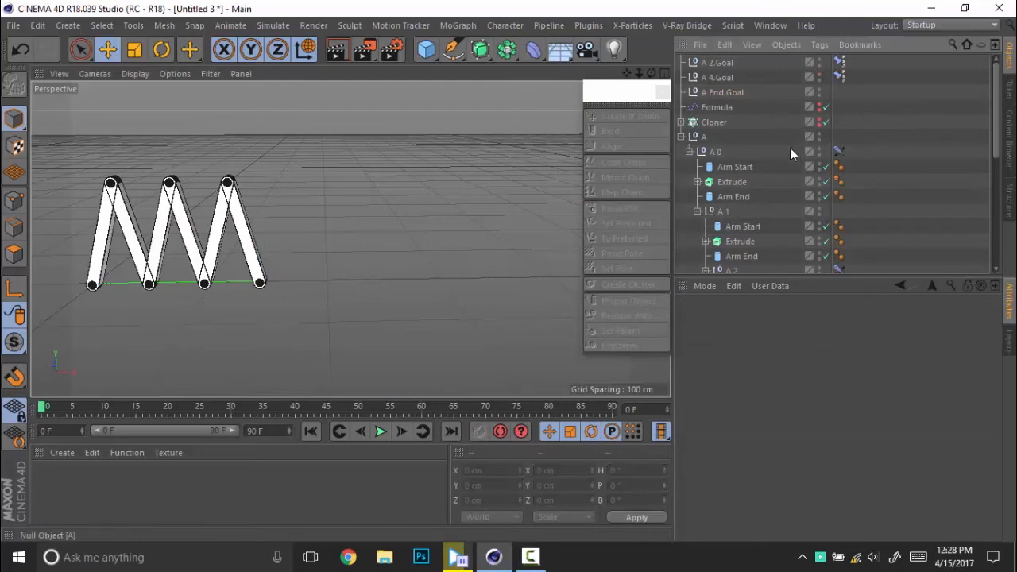
Duplicate chain group A as B with heading 180° so it mirrors chain A
{"action": "left_click", "coordinate": [723, 93]}
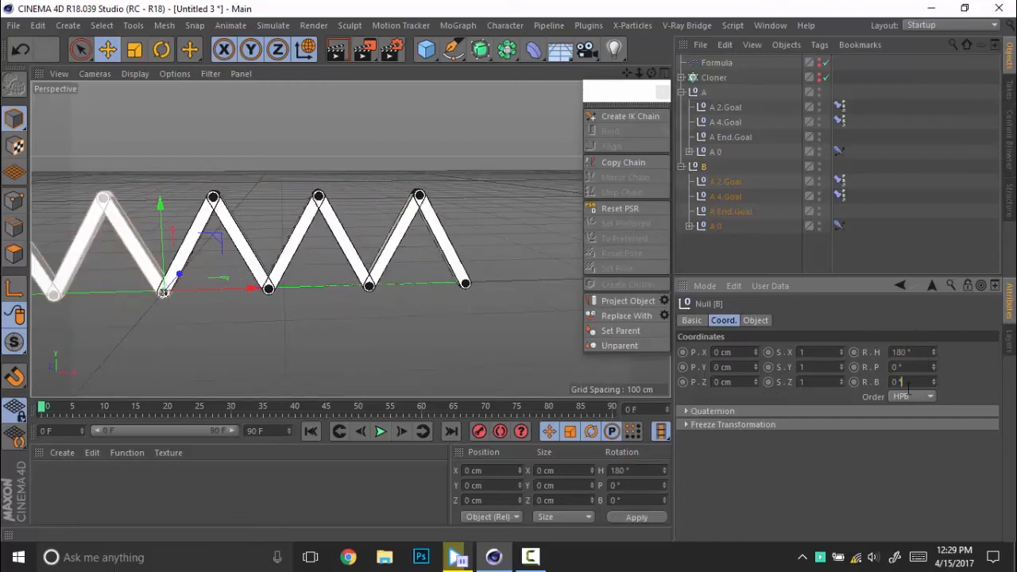
{"action": "type", "text": "180"}
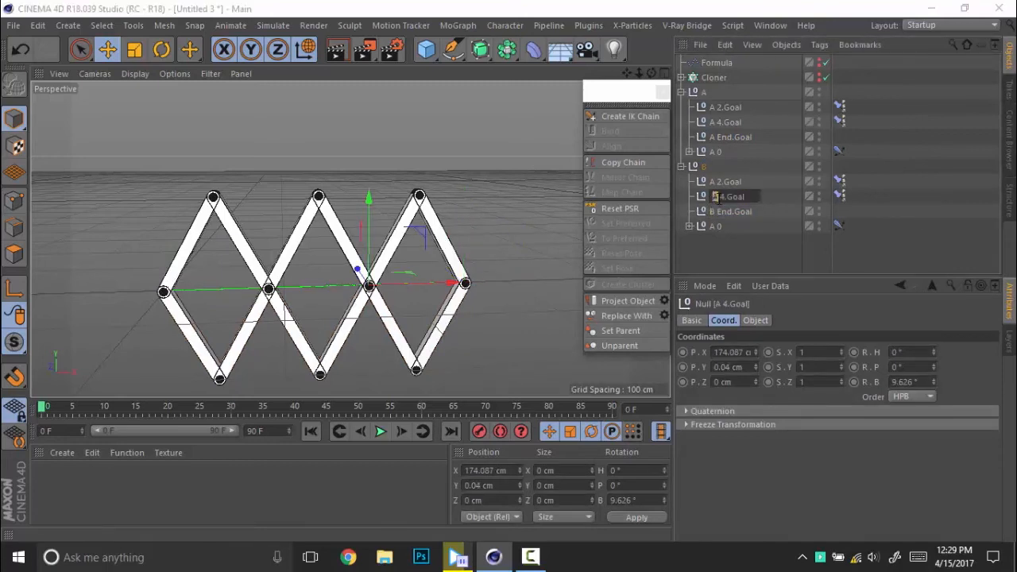
Rename the copied goals to B.2.Goal, B.4.Goal and B.End.Goal
{"action": "left_click", "coordinate": [724, 181]}
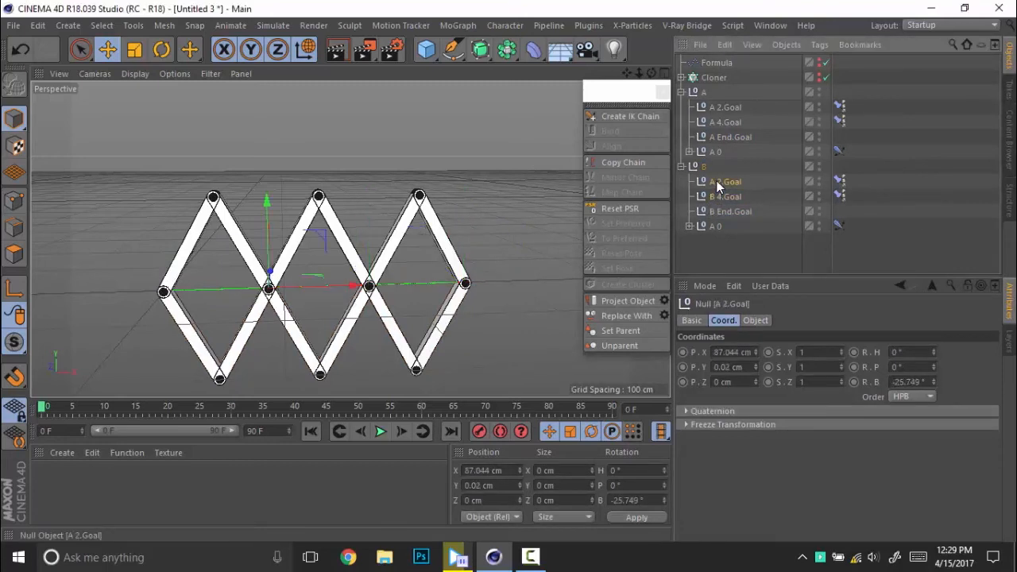
{"action": "double_click", "coordinate": [725, 181]}
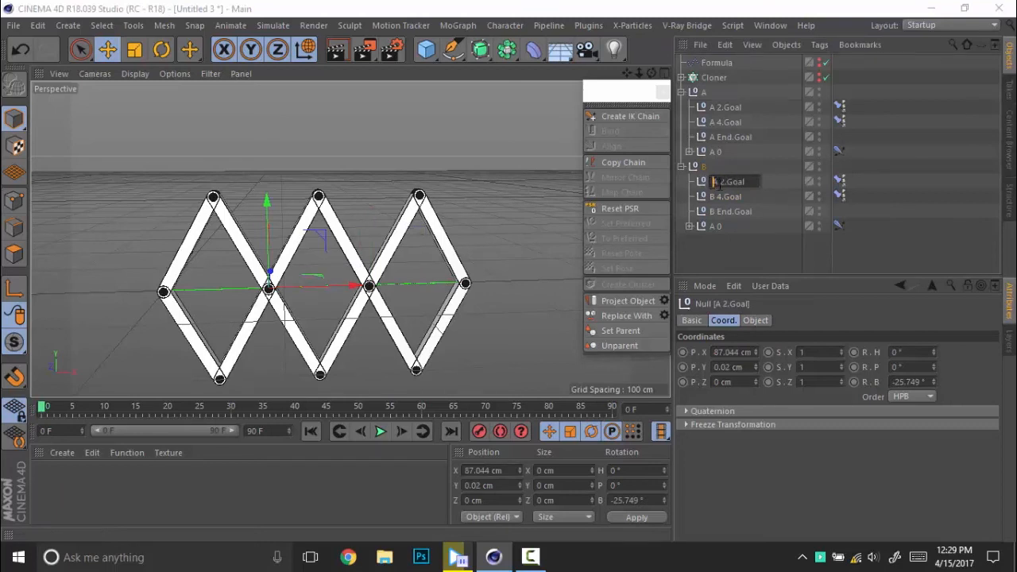
{"action": "left_click", "coordinate": [730, 211]}
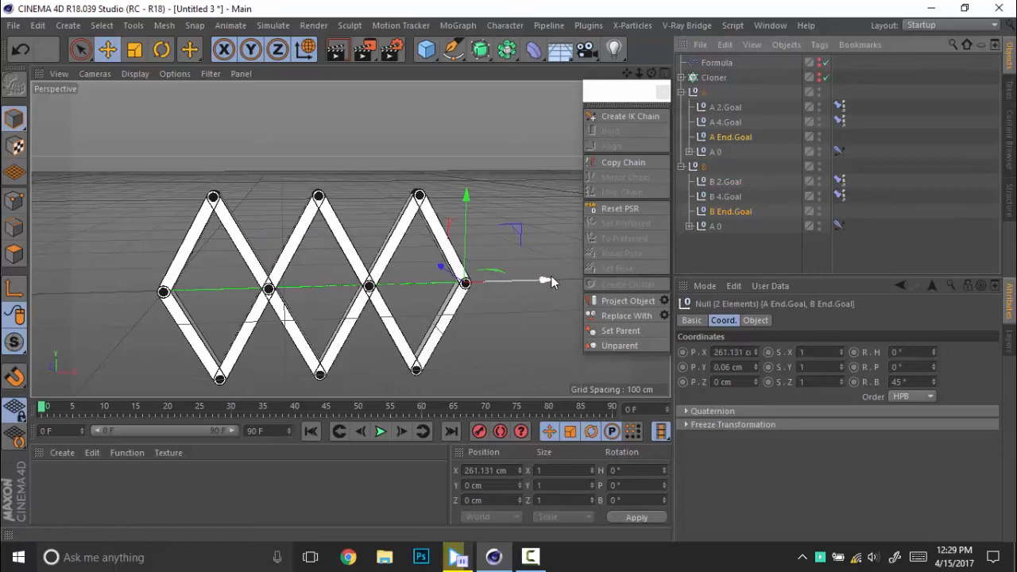
Stretch and compress the diamond lattice via both end goals, then select groups A and B
{"action": "left_click_drag", "start_coordinate": [464, 283], "coordinate": [557, 283]}
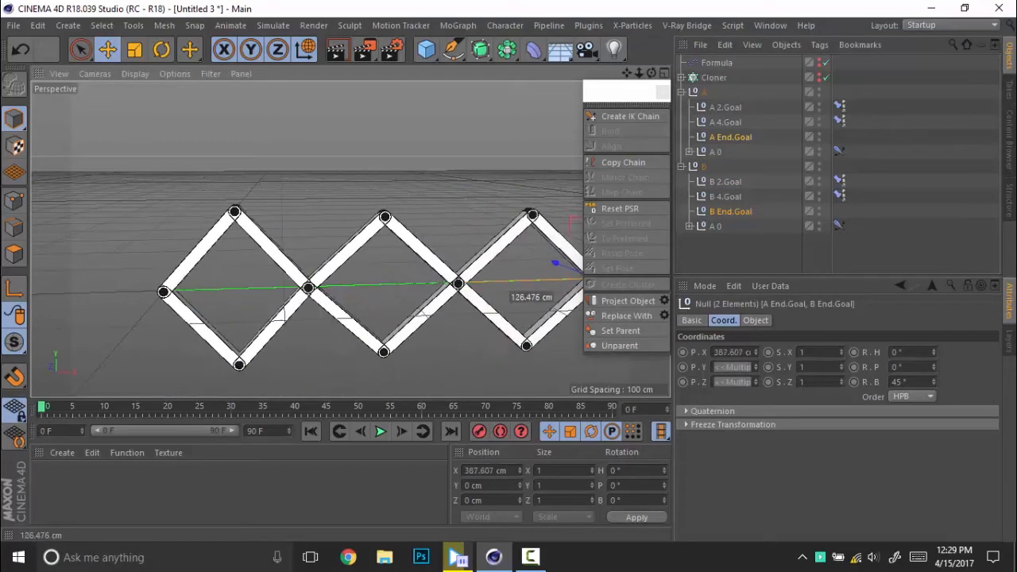
{"action": "left_click_drag", "start_coordinate": [557, 284], "coordinate": [342, 285]}
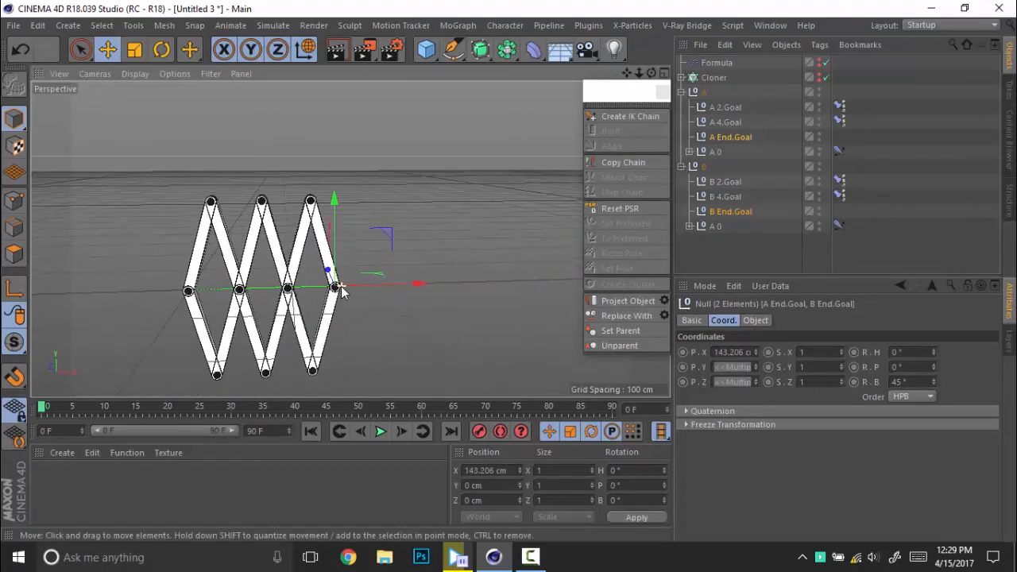
{"action": "left_click_drag", "start_coordinate": [334, 283], "coordinate": [405, 262]}
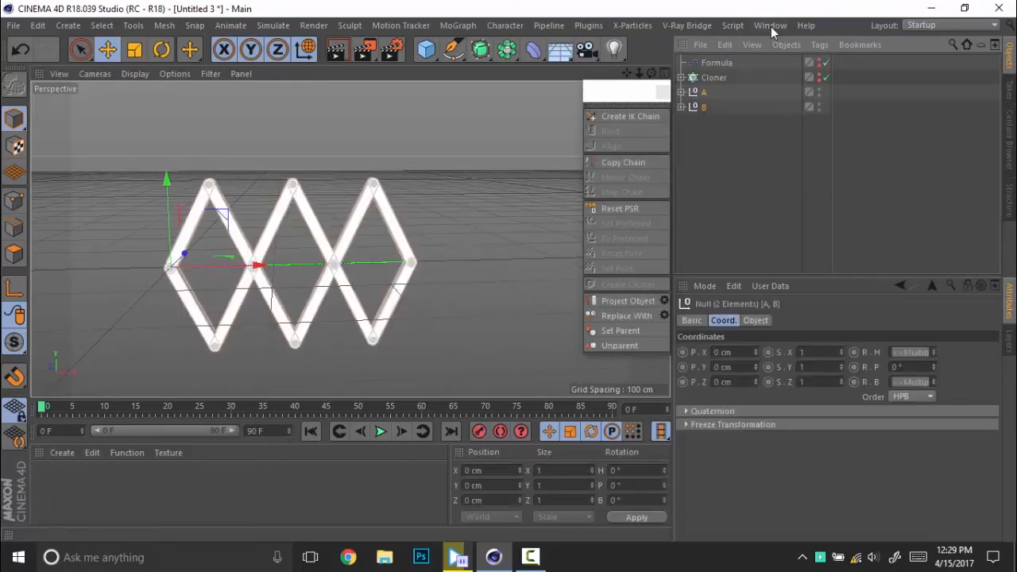
Paste the lattice into LOOP SCENE.c4d and rename its null to Lifter
{"action": "left_click", "coordinate": [769, 25]}
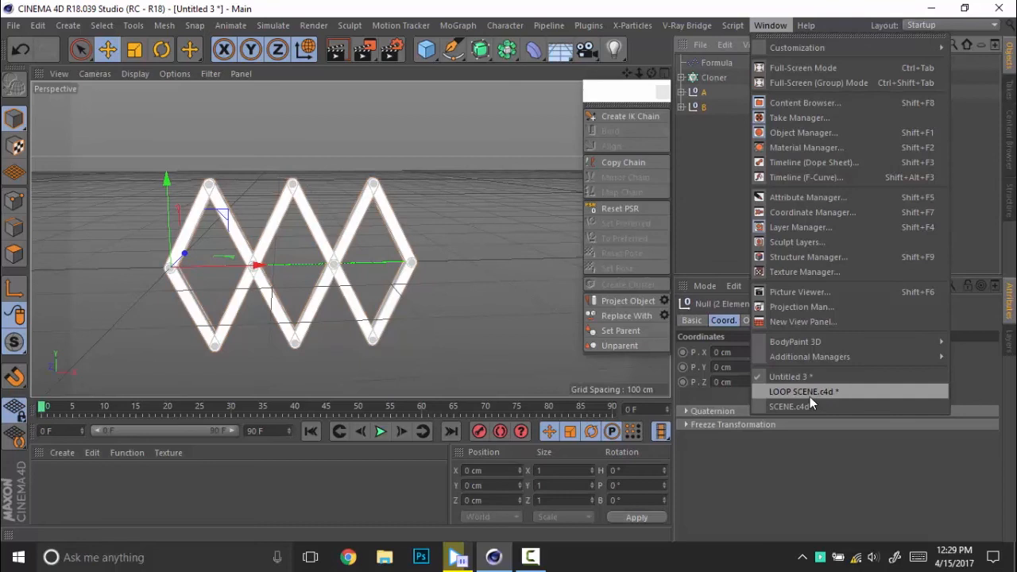
{"action": "left_click", "coordinate": [803, 391]}
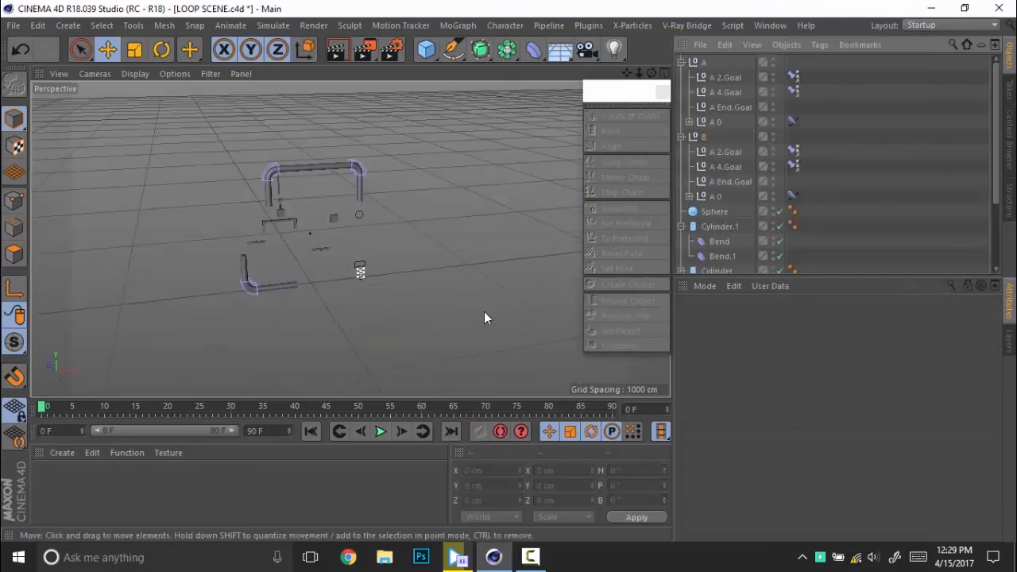
{"action": "left_click", "coordinate": [682, 76]}
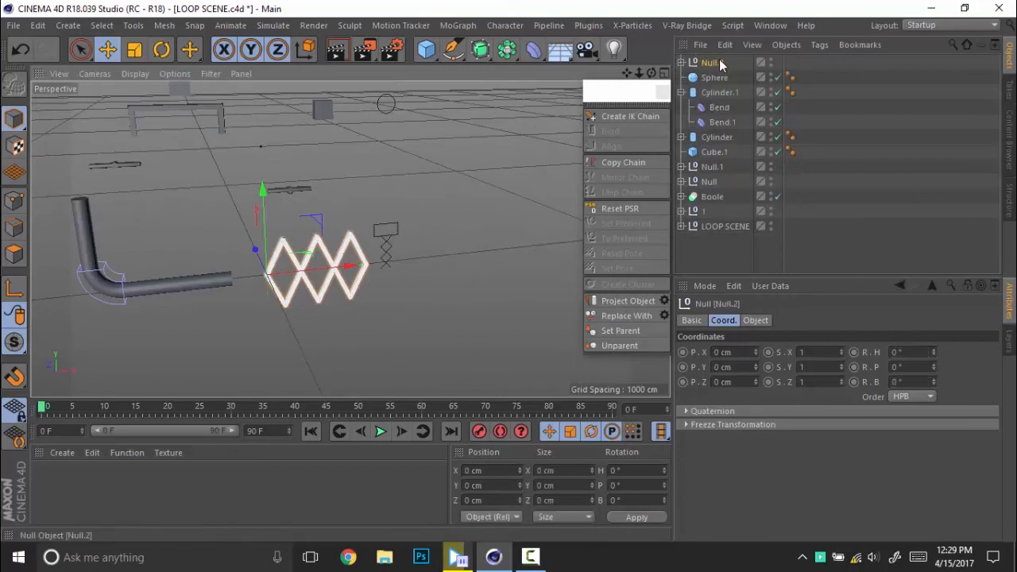
{"action": "double_click", "coordinate": [708, 62]}
{"action": "type", "text": "Lifter"}
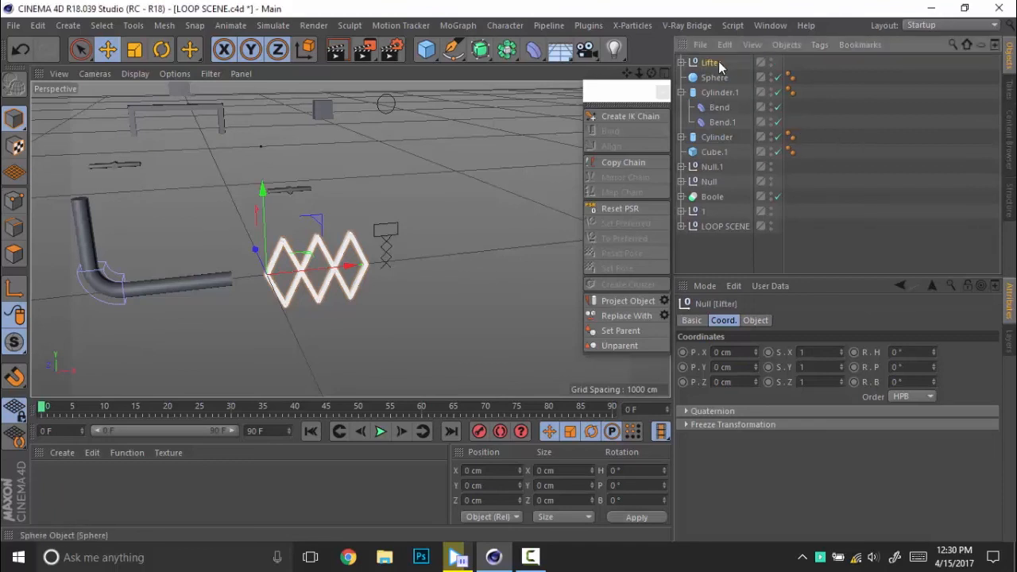
In front view, move and scale the Lifter down beneath the machine
{"action": "left_click", "coordinate": [159, 49]}
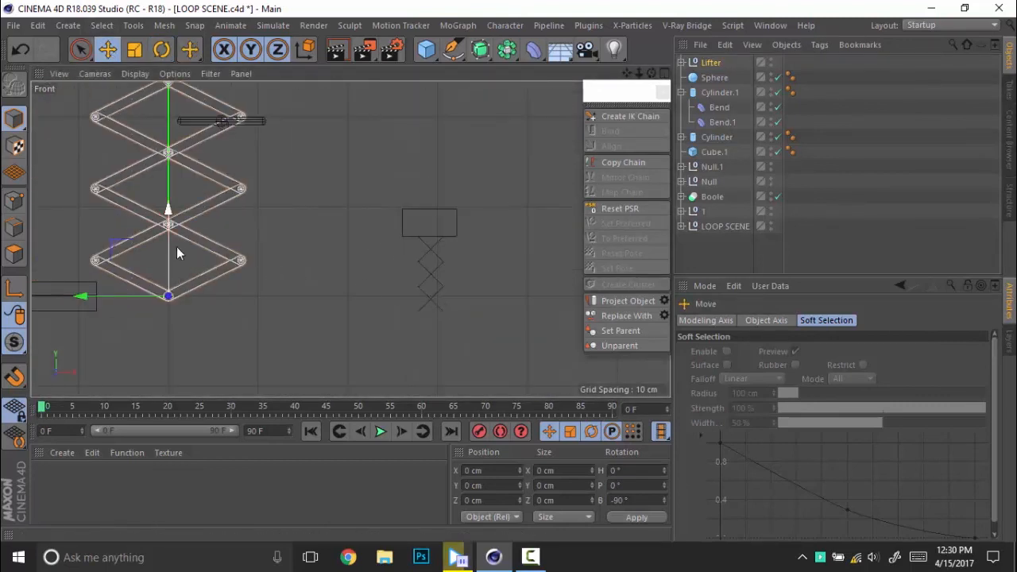
{"action": "left_click_drag", "start_coordinate": [167, 296], "coordinate": [426, 353]}
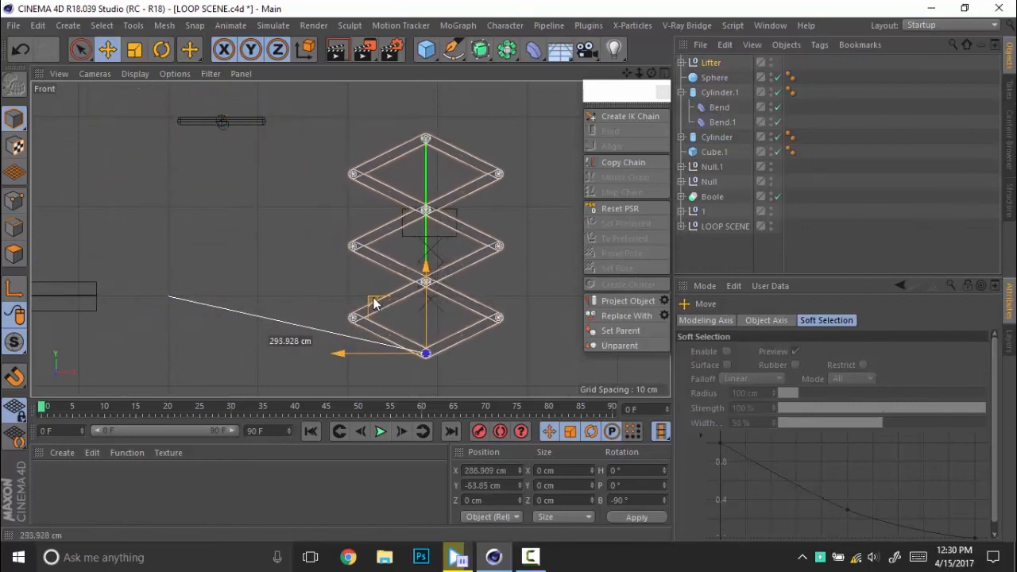
{"action": "left_click", "coordinate": [133, 50]}
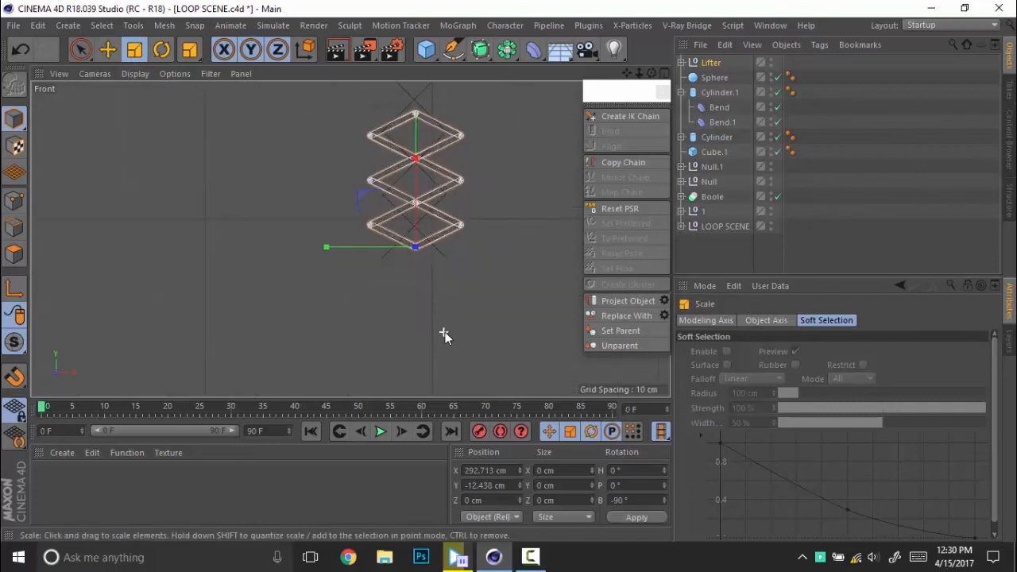
{"action": "left_click", "coordinate": [108, 50]}
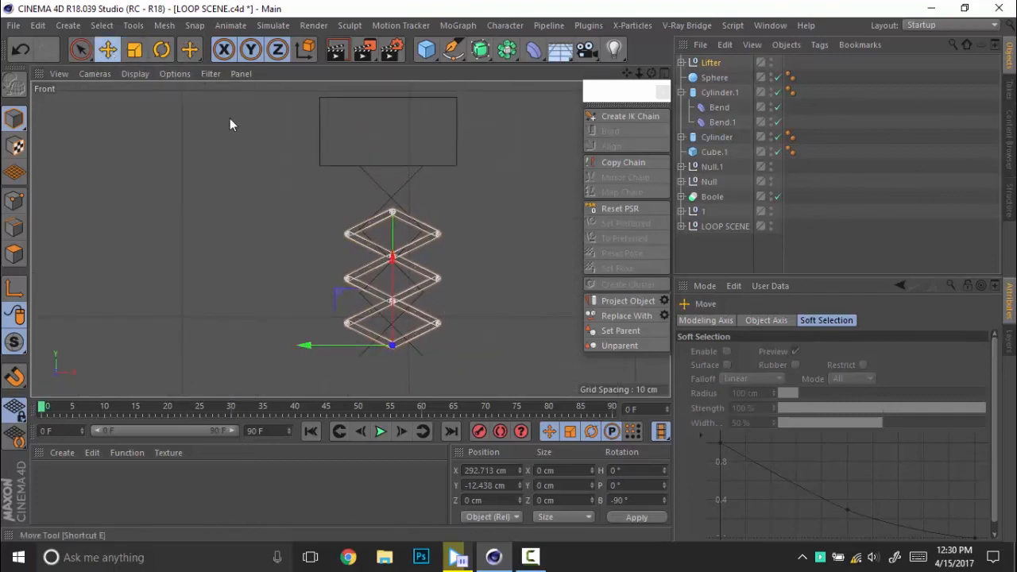